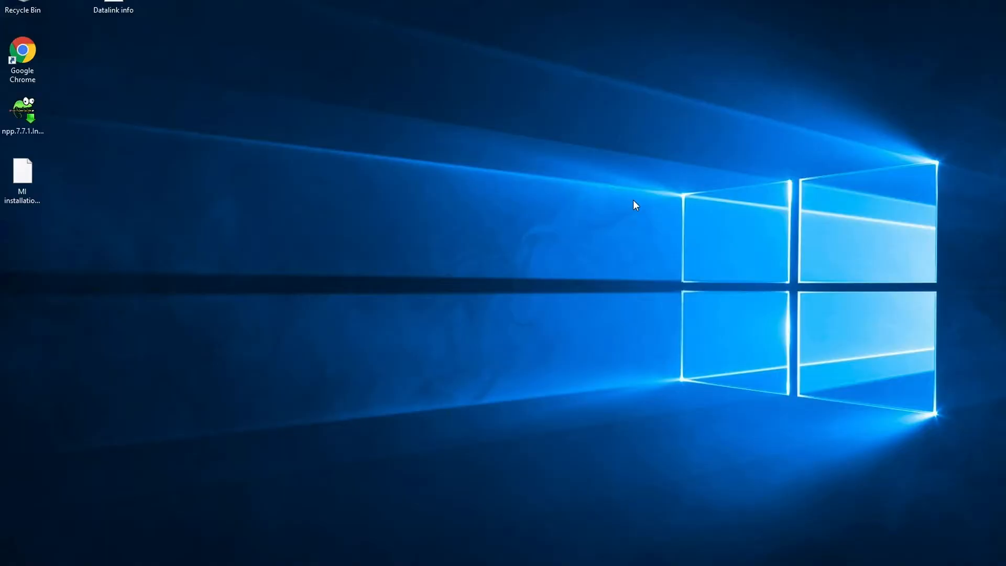
mouse_move(422, 327)
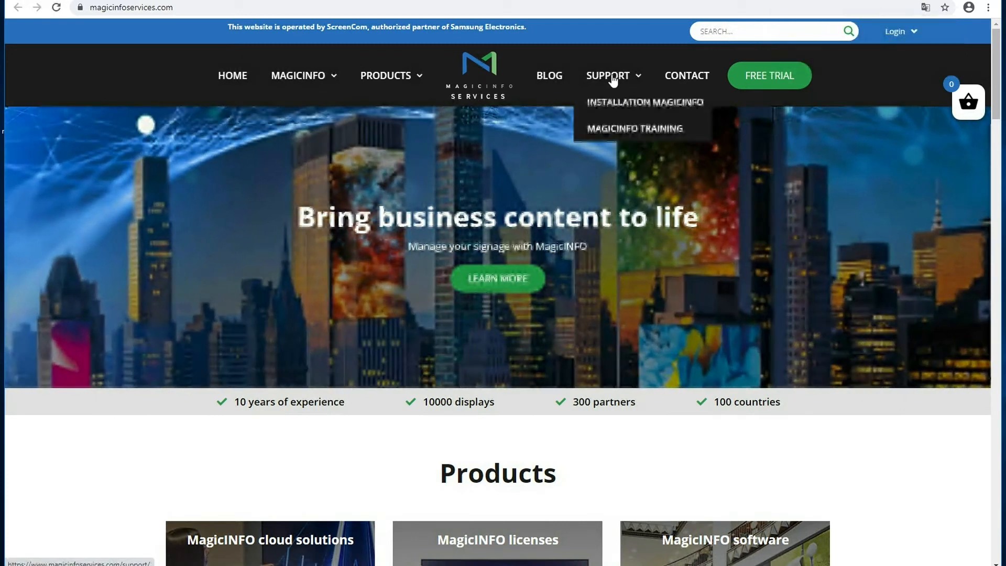
Step: Navigate from Support > Installation MagicINFO to the MagicINFO software 8 files page
click(635, 102)
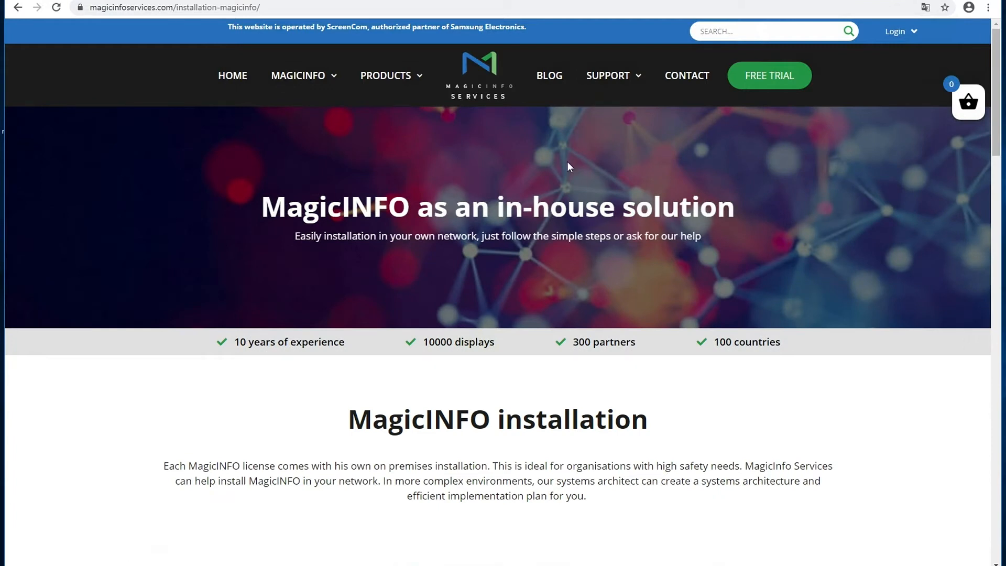
scroll(down, 3)
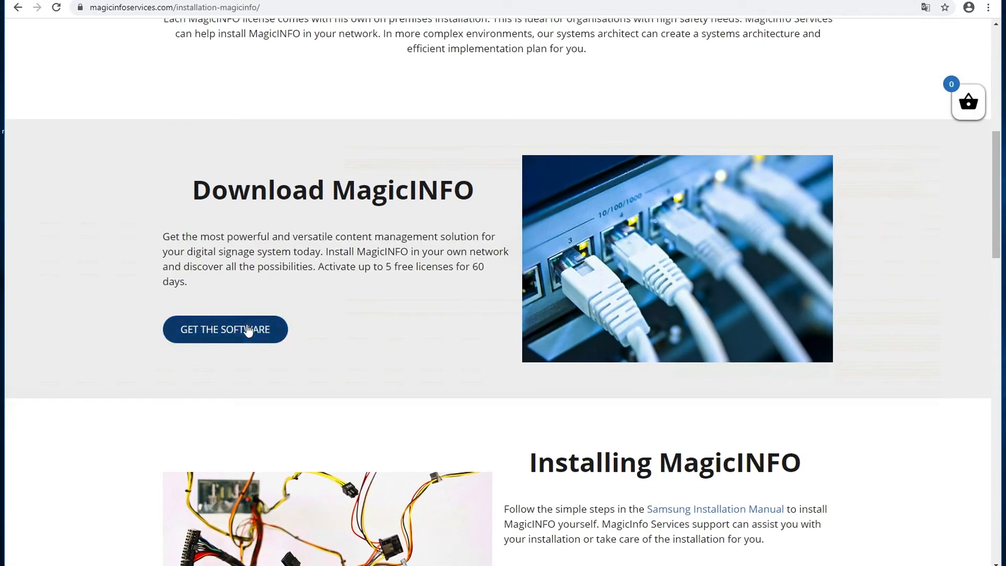
click(225, 329)
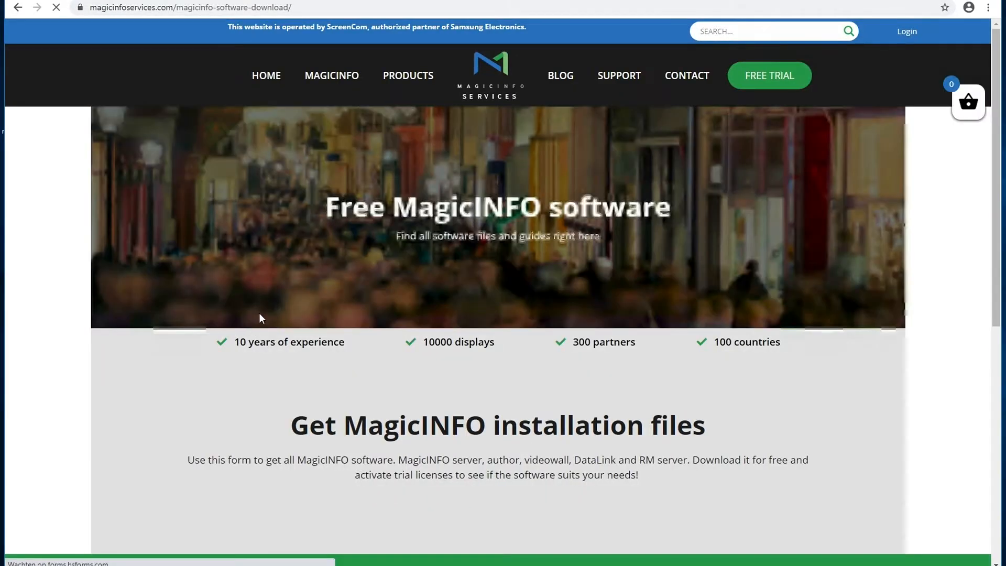
scroll(down, 3)
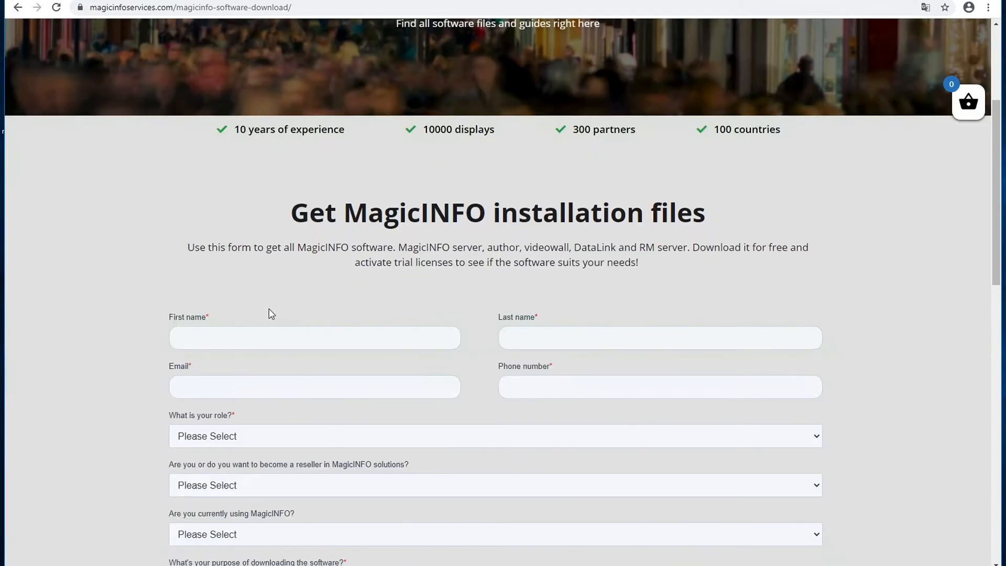
click(18, 7)
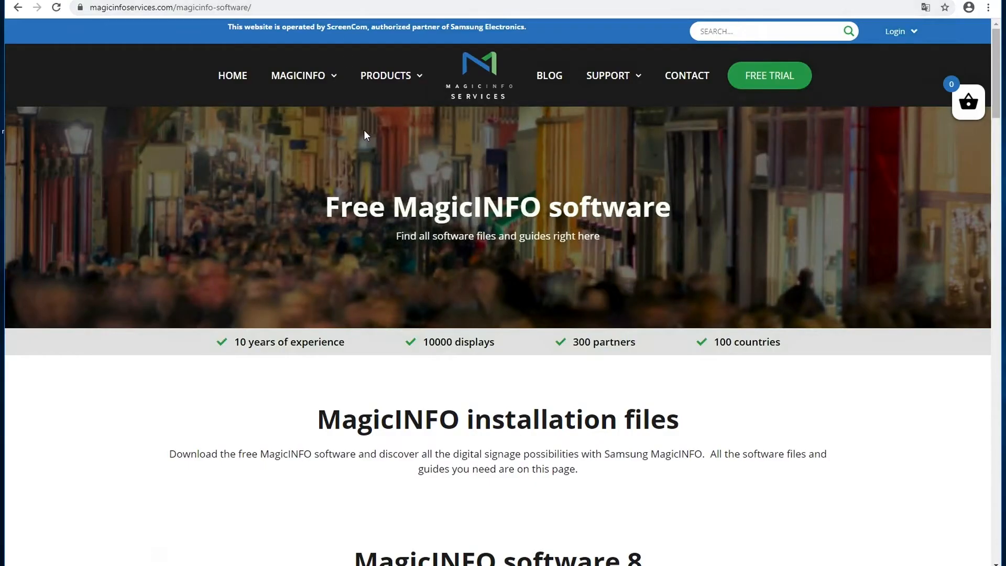
Step: Download the PostgreSQL 9.6.17 database installer from the files page
scroll(down, 3)
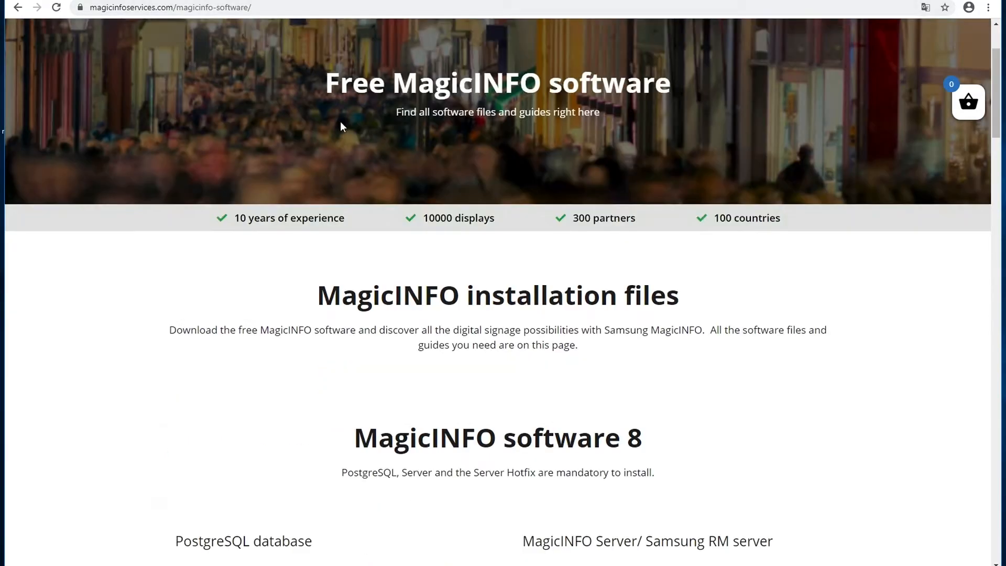
scroll(down, 3)
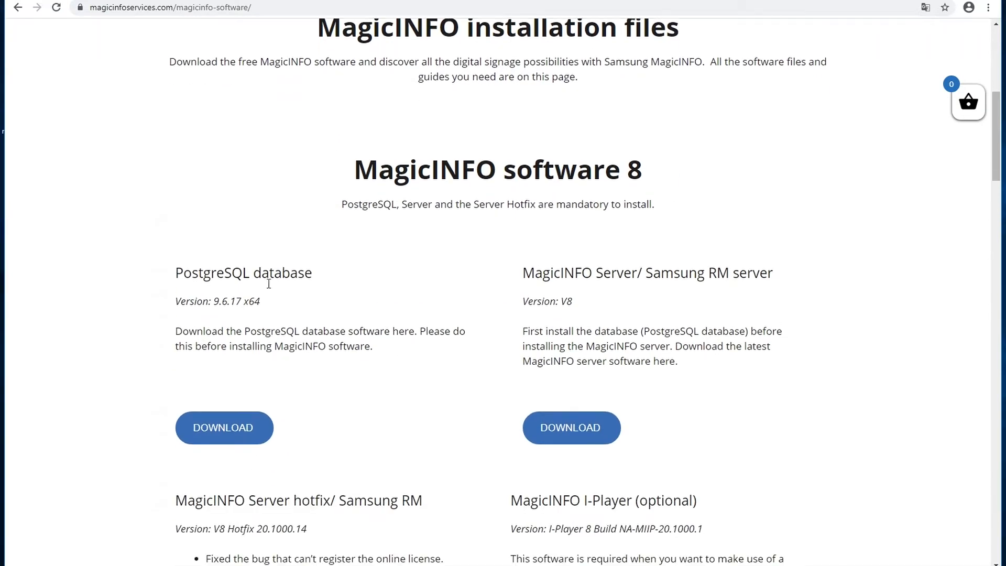
click(223, 427)
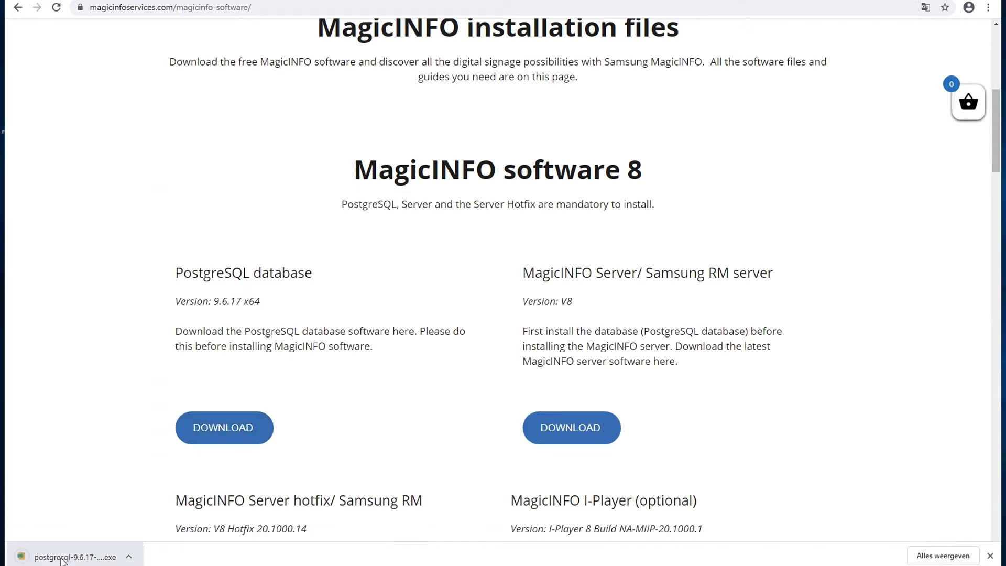
Step: Run the downloaded PostgreSQL .exe, allowing the security warning, up to the installation directory step
click(74, 556)
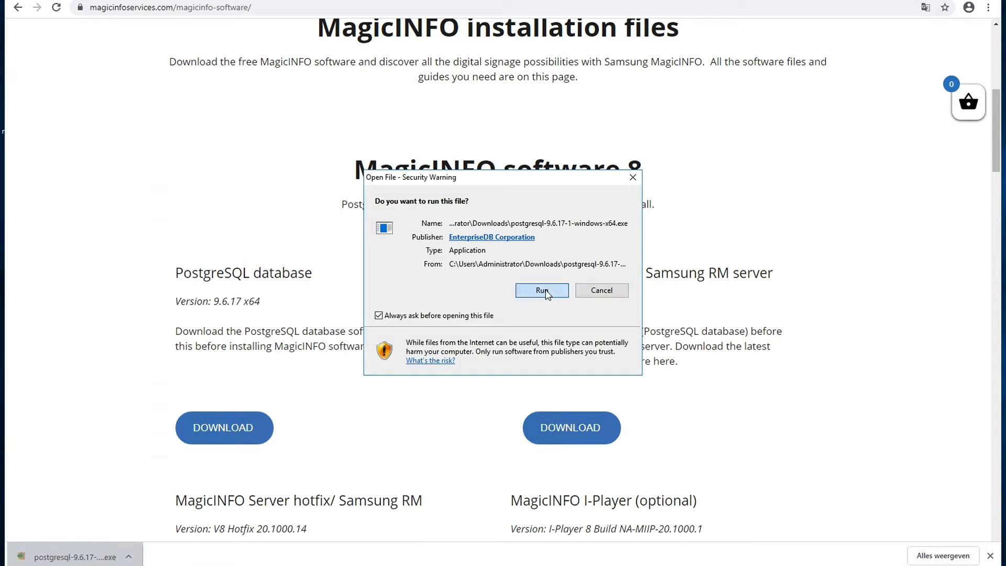
click(541, 290)
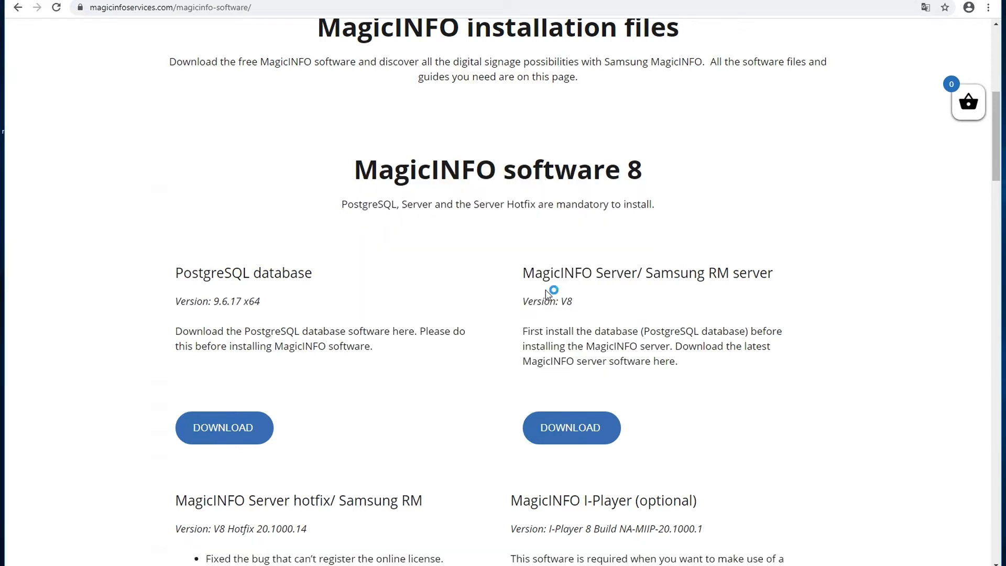
scroll(down, 3)
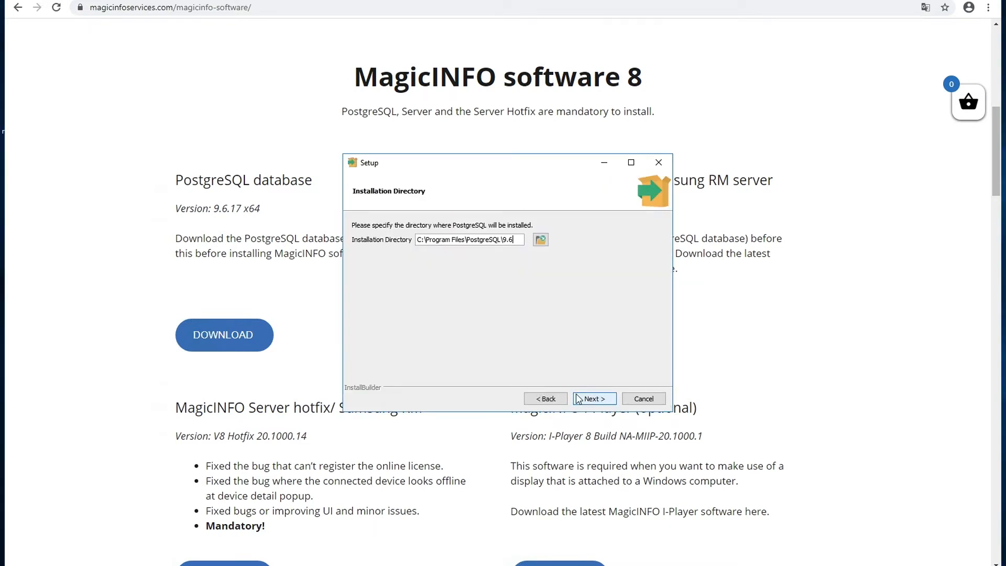
Step: Accept the default directory, set and confirm the superuser password, and install with the default locale
click(591, 398)
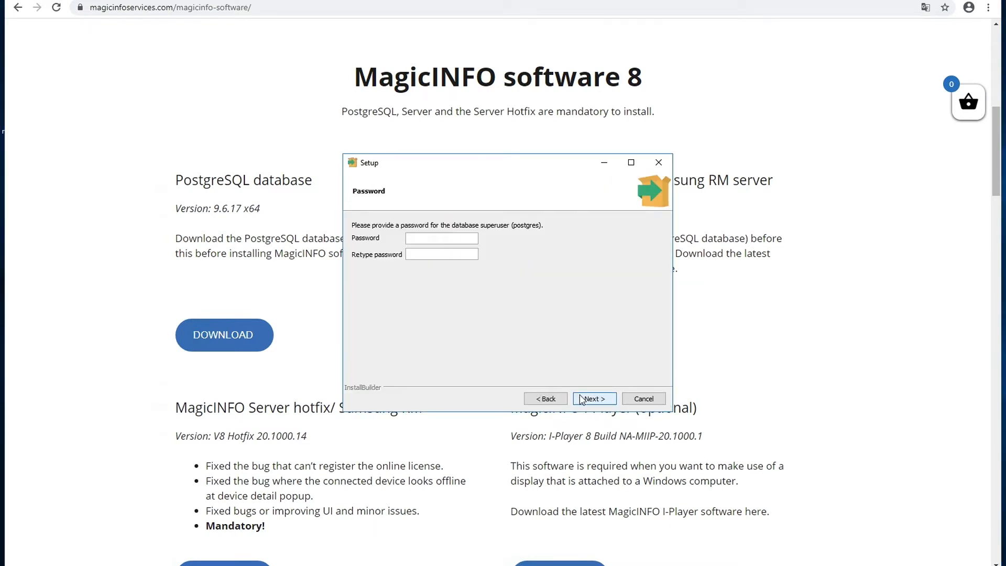
text(*****)
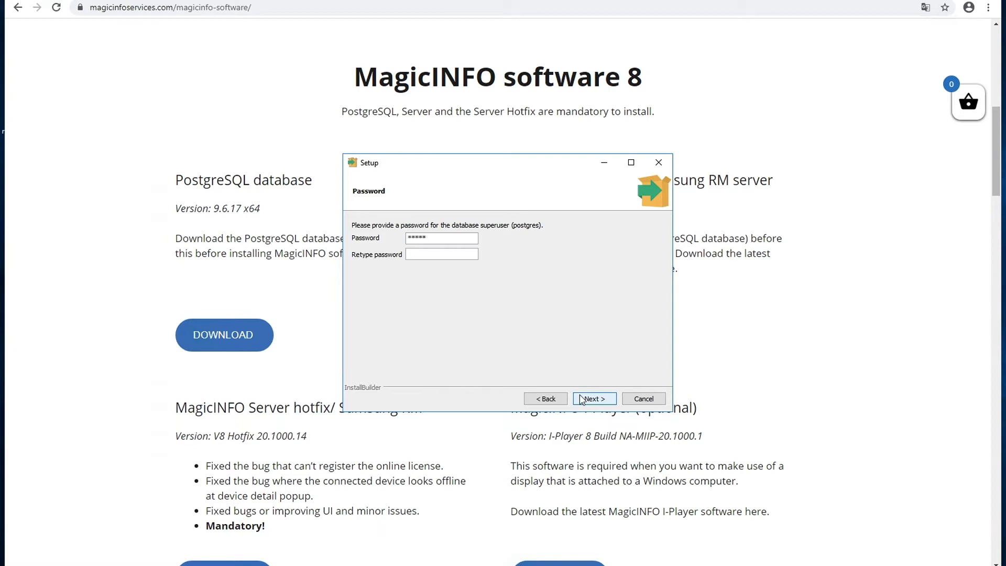
text(*****)
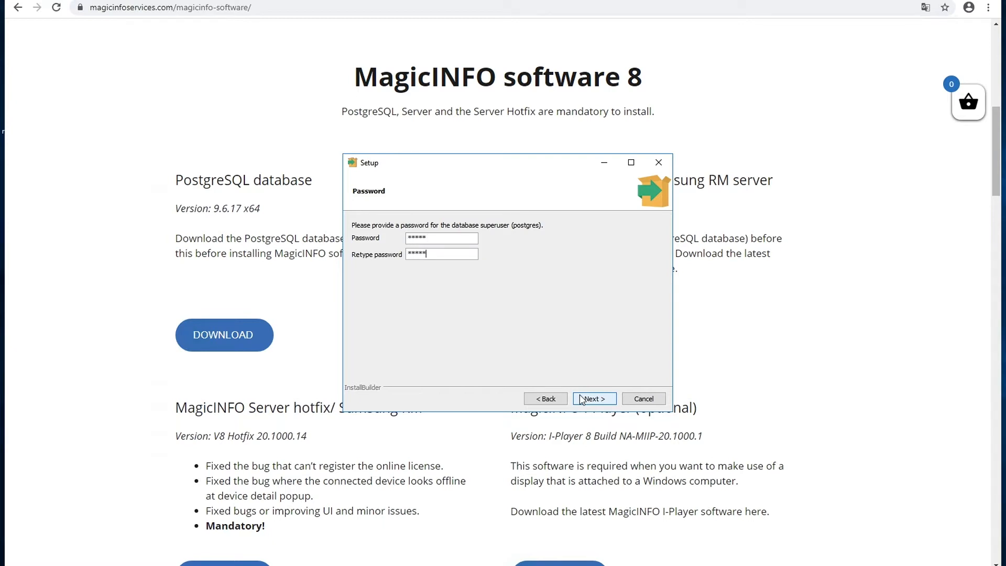
click(591, 398)
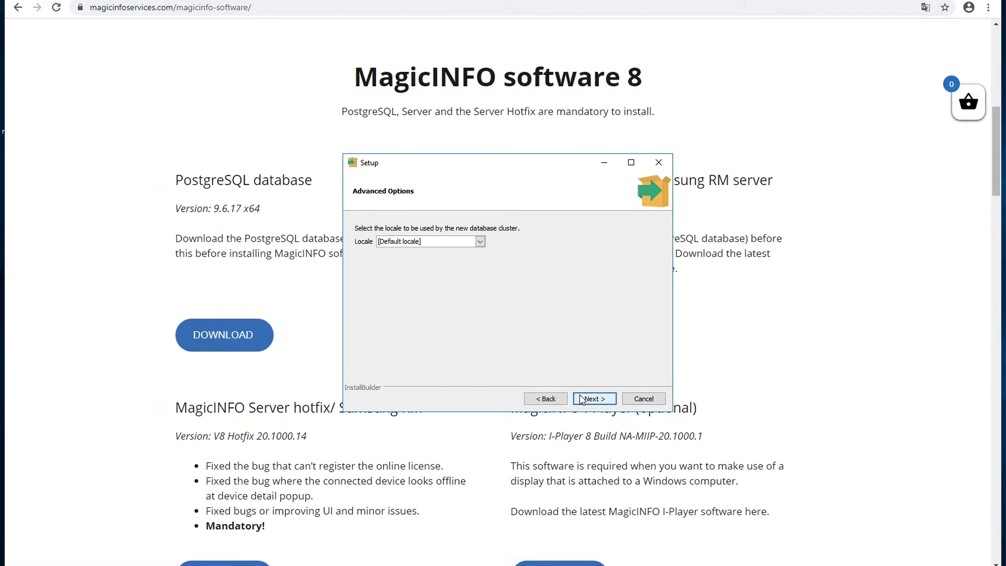
click(592, 398)
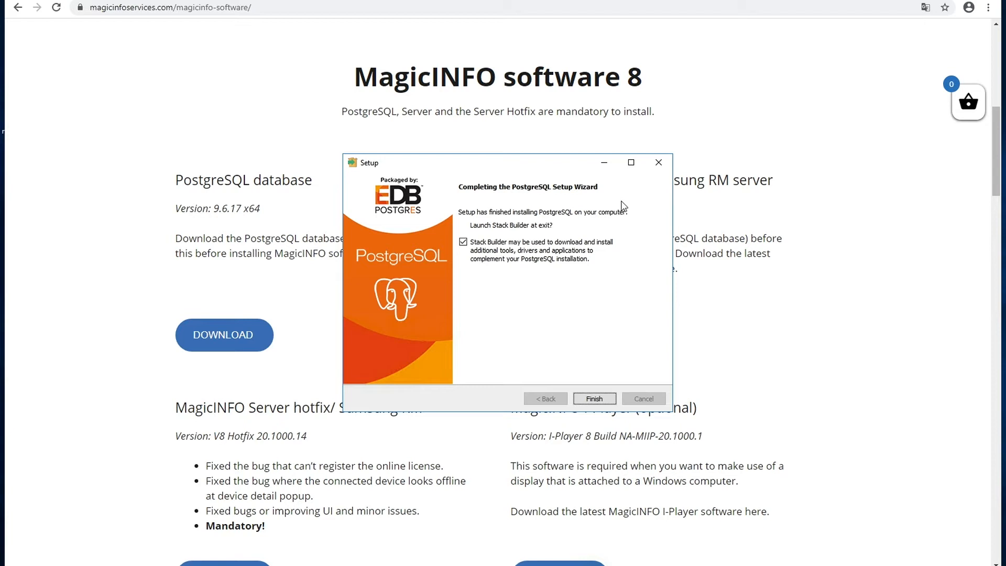
mouse_move(590, 495)
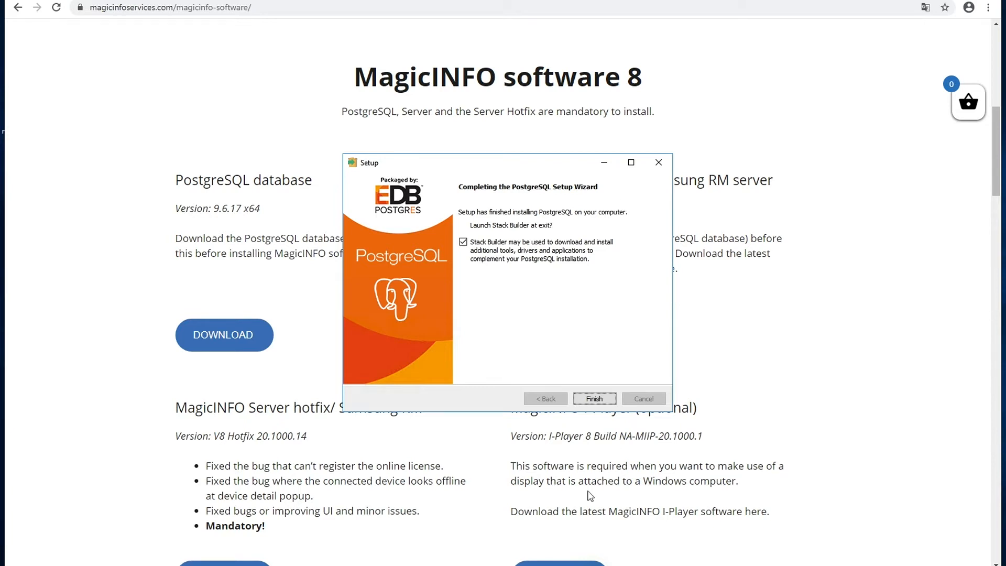
Step: Finish the PostgreSQL setup without launching Stack Builder
click(462, 241)
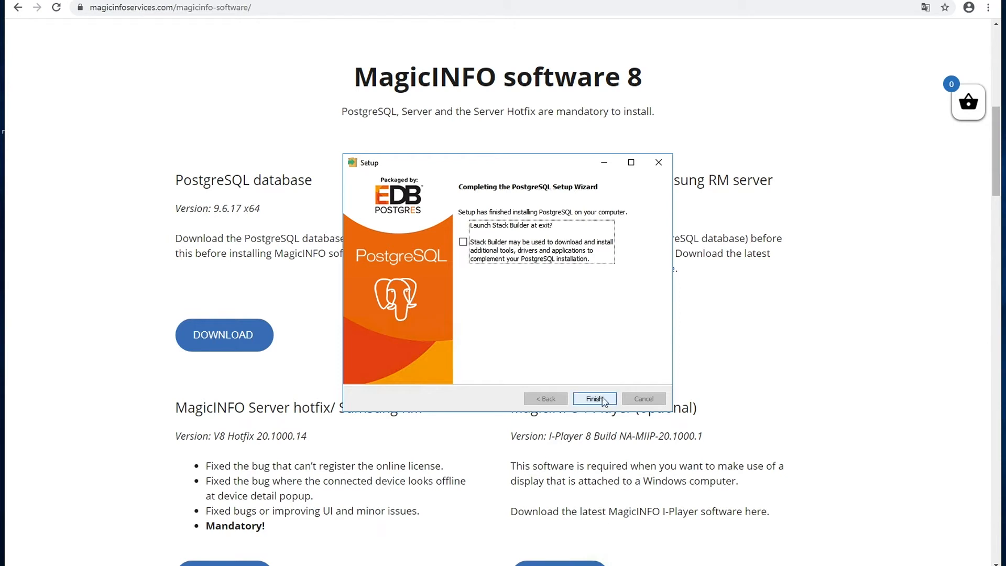
click(592, 398)
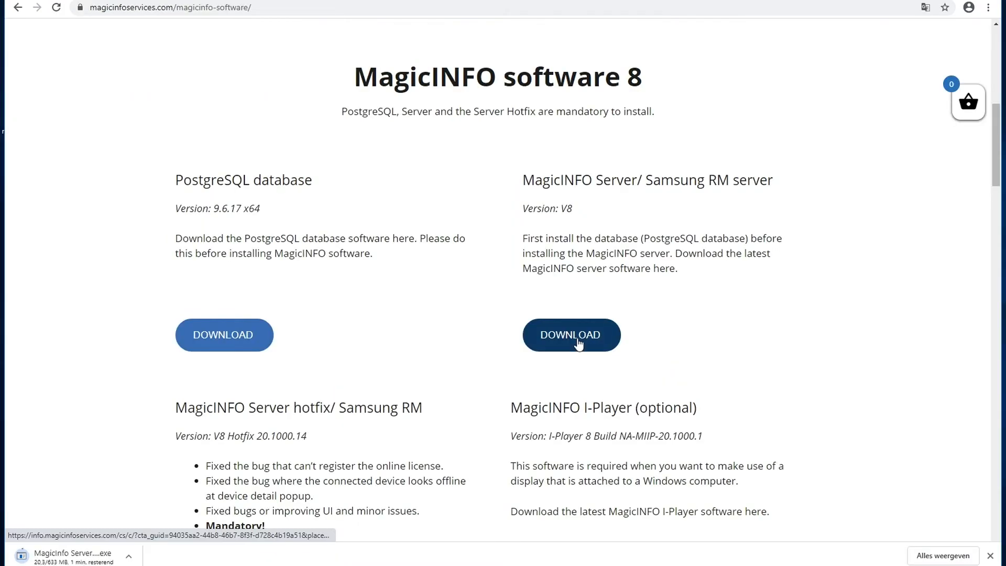
Step: Run the downloaded MagicInfo Server V8 installer with English as the installer language
scroll(down, 3)
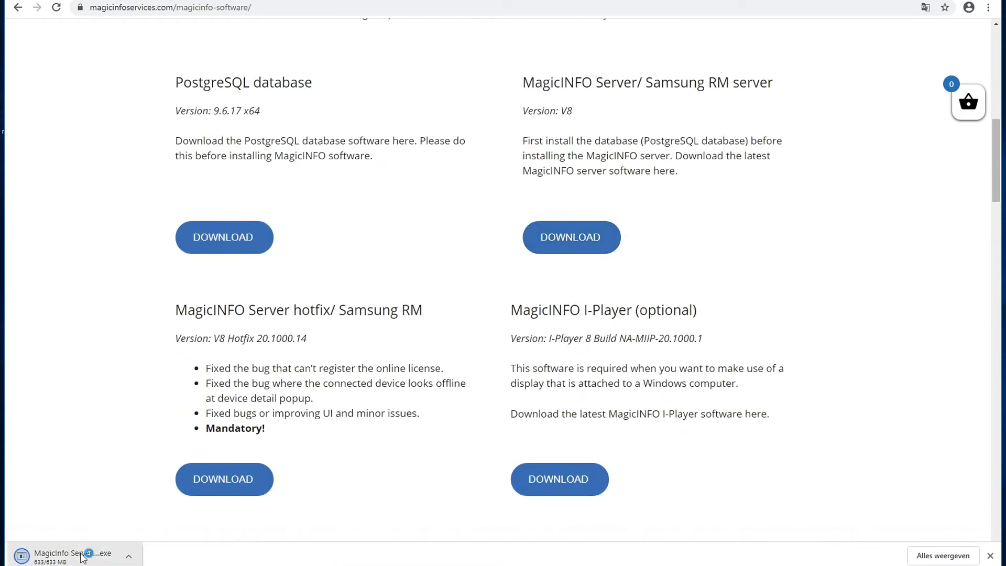
click(73, 553)
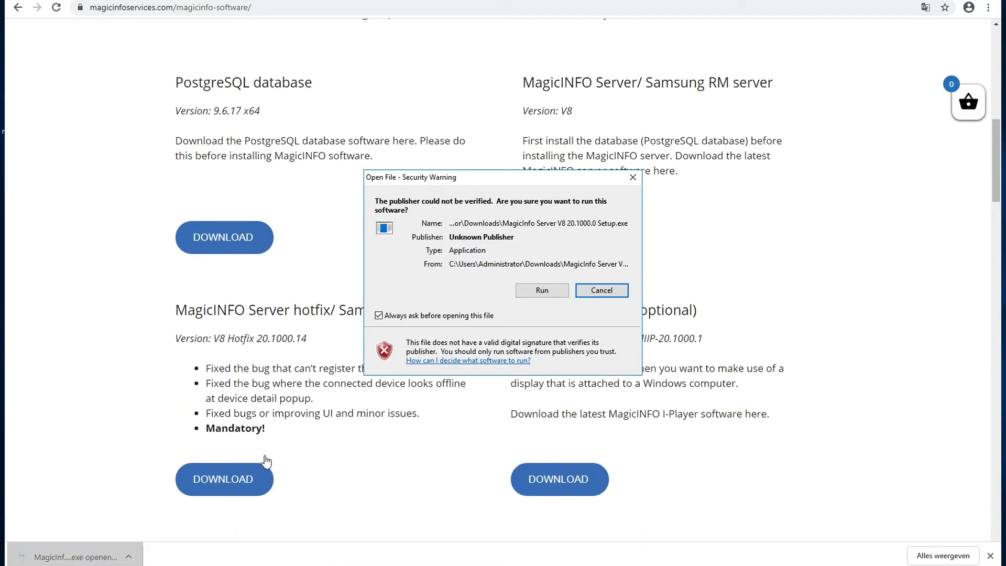
click(540, 290)
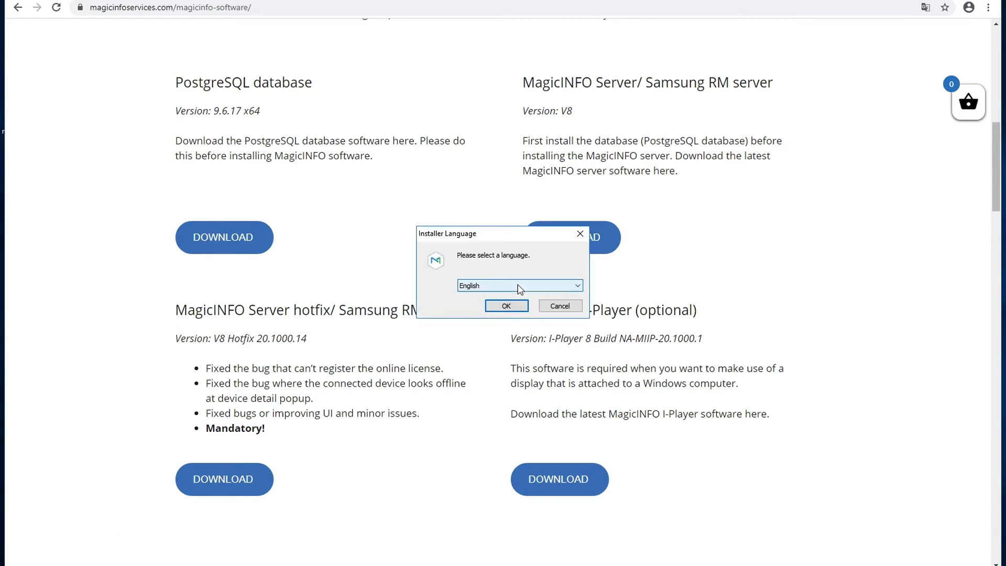
click(505, 305)
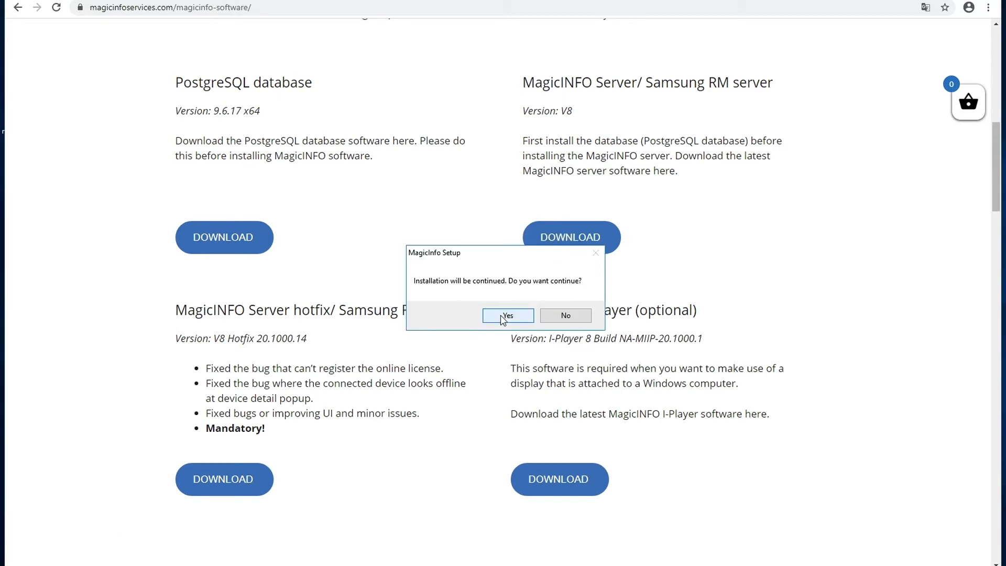
click(507, 315)
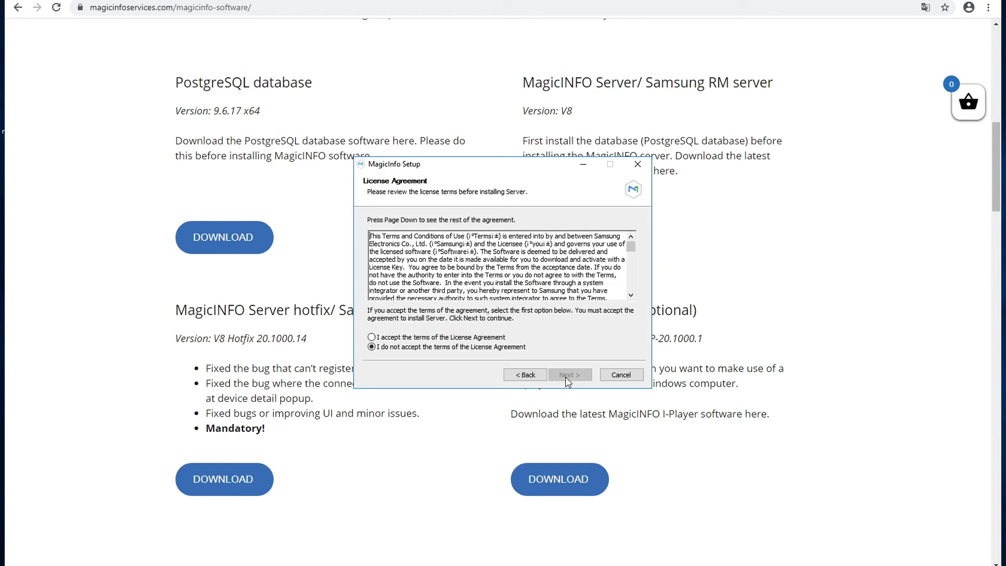
click(567, 374)
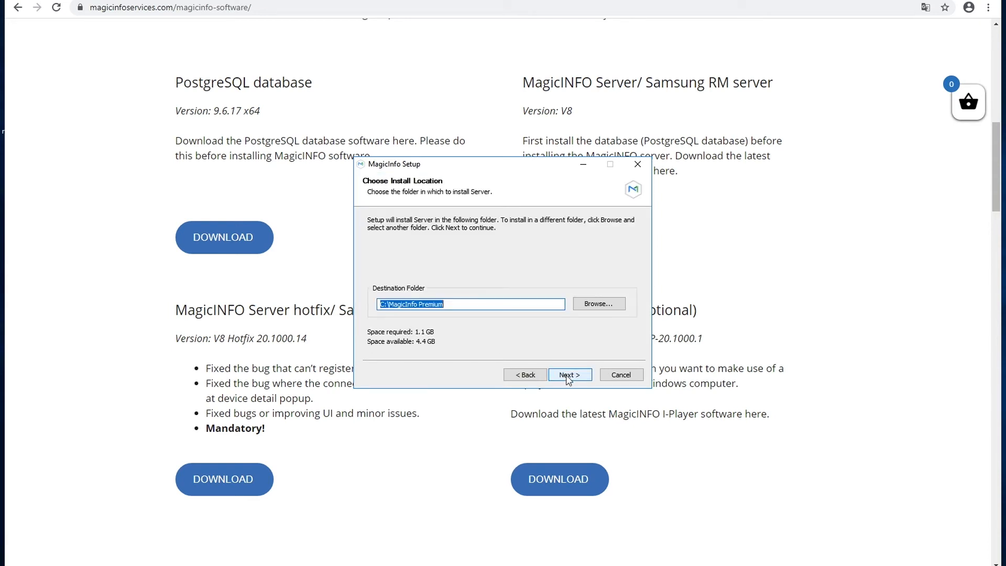
click(568, 374)
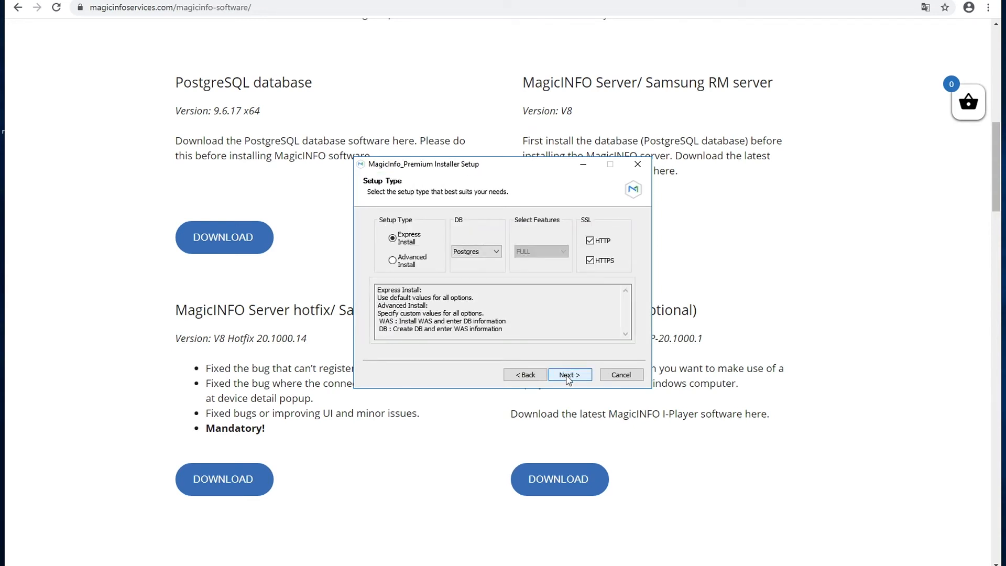
click(568, 374)
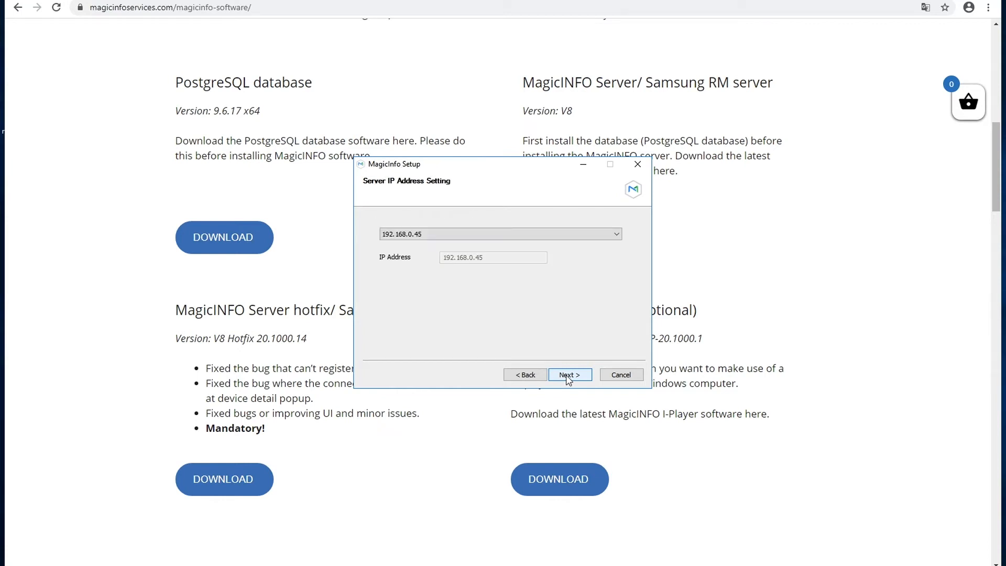
click(568, 374)
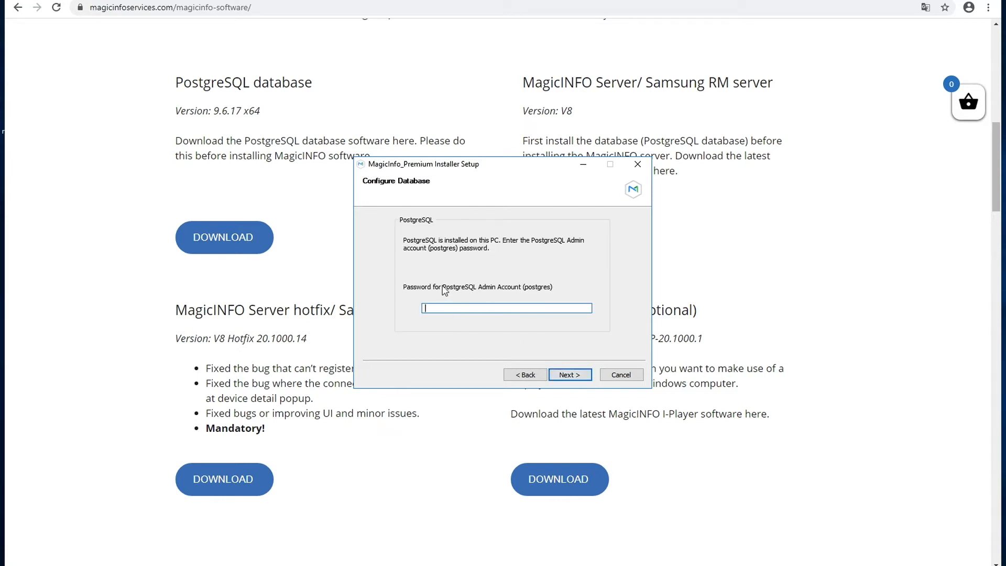
text(admin)
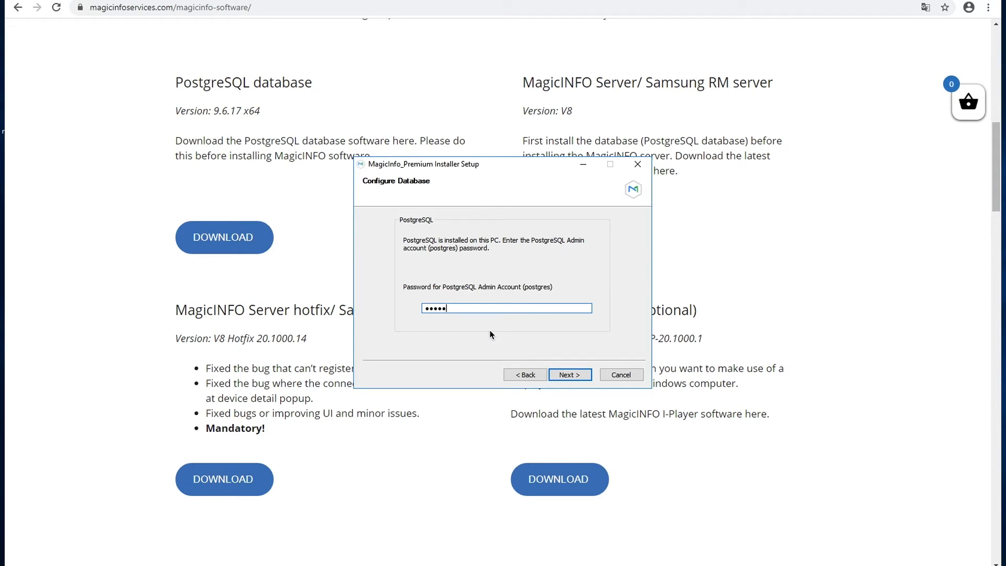
click(567, 375)
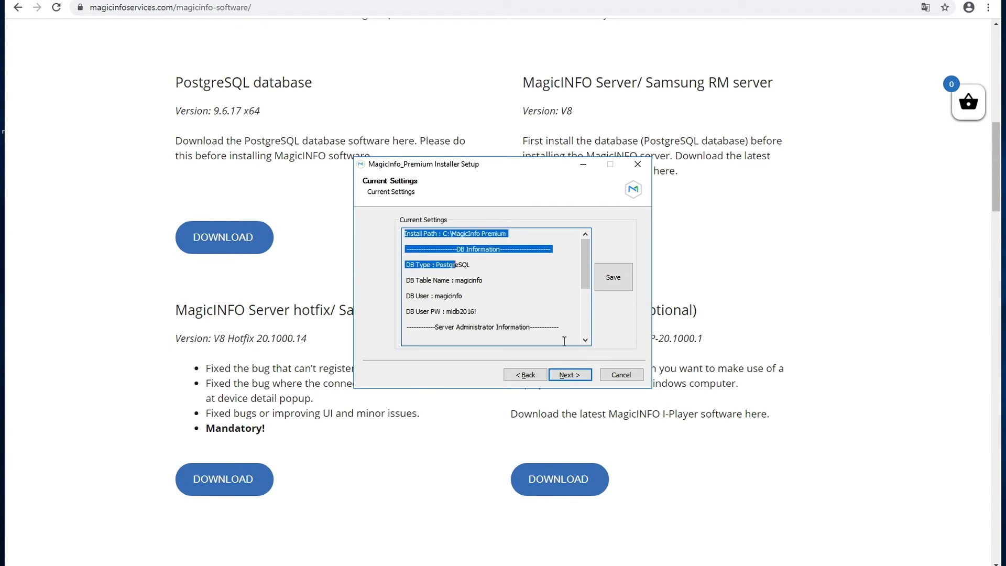
Step: Paste the settings summary into a blank Notepad note, then proceed with the installation
scroll(down, 3)
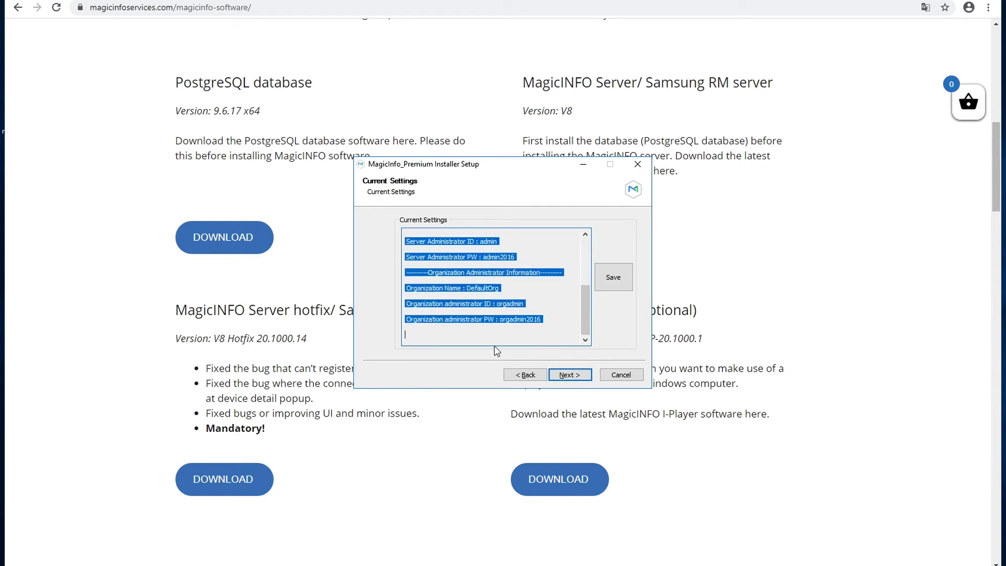
click(12, 560)
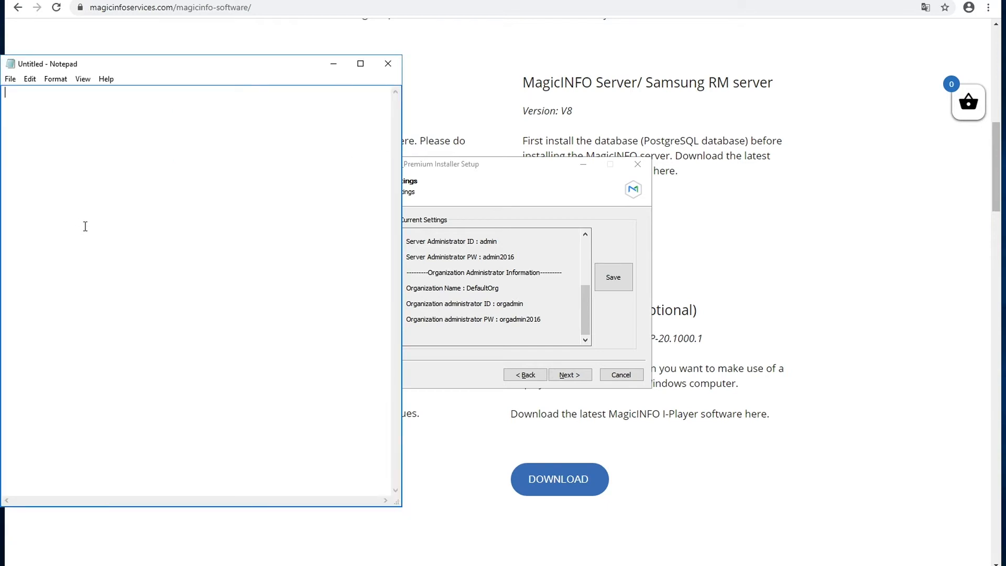
key(ctrl+v)
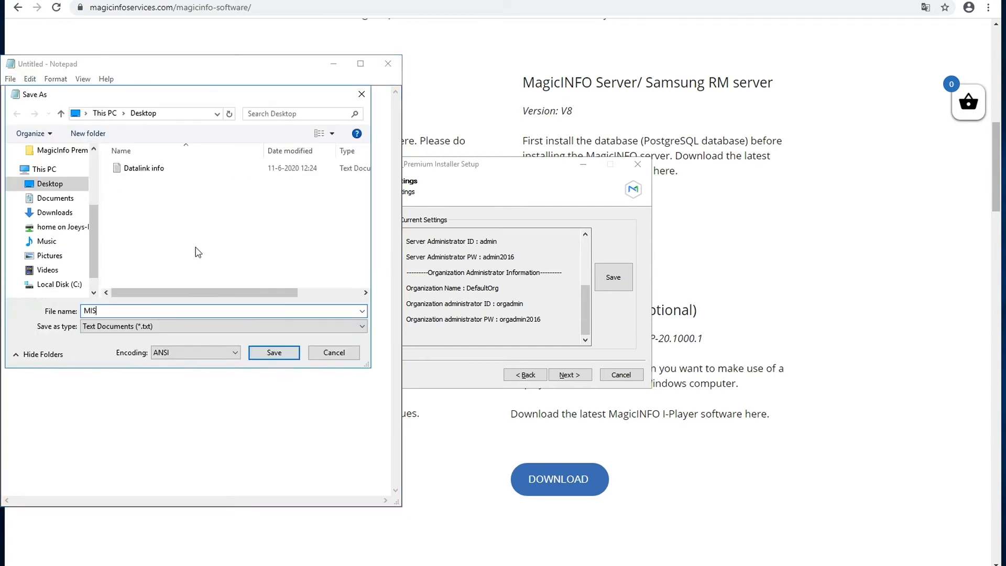
click(273, 351)
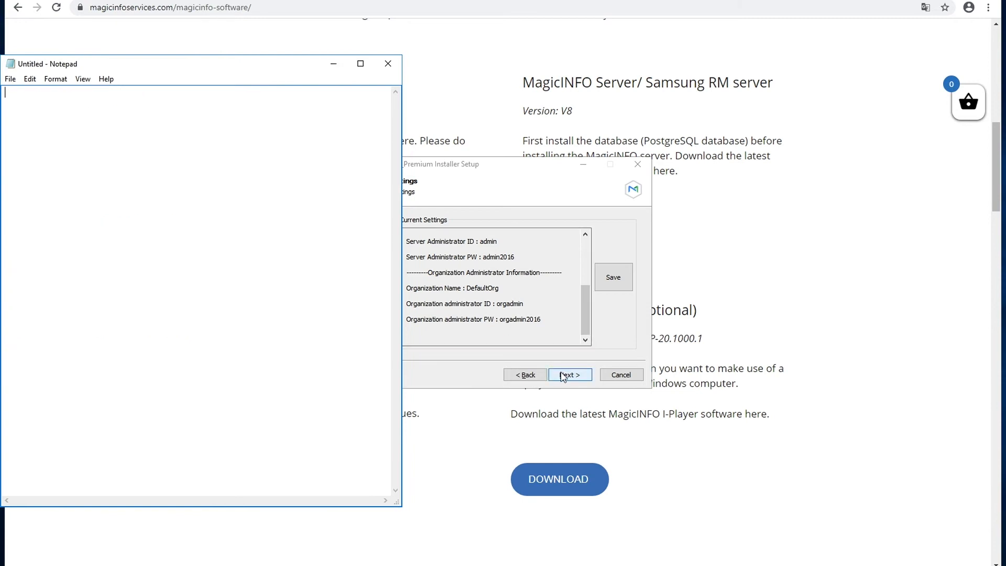
click(568, 375)
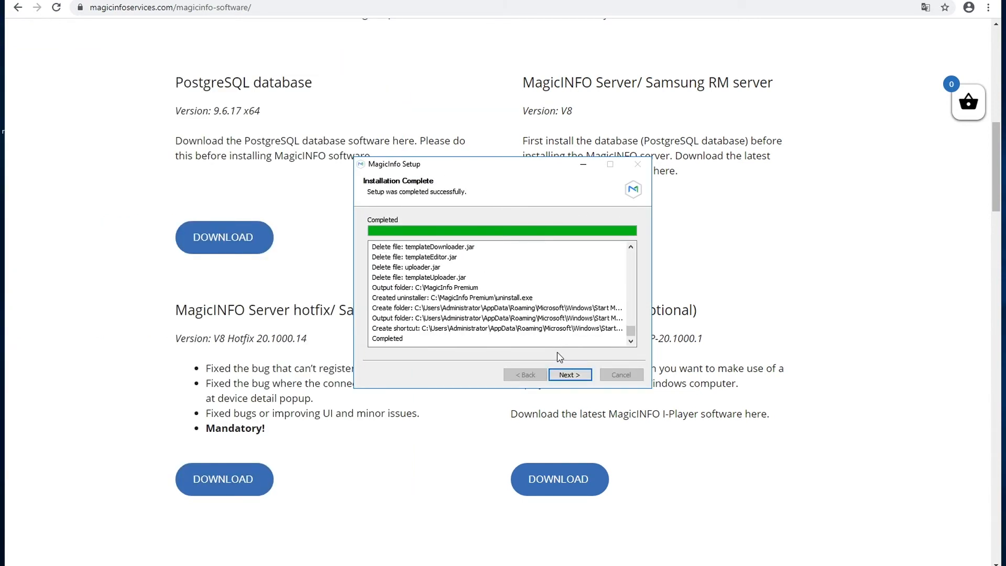
Step: Finish the completed server installation, loading the MagicINFO login page at localhost
click(567, 375)
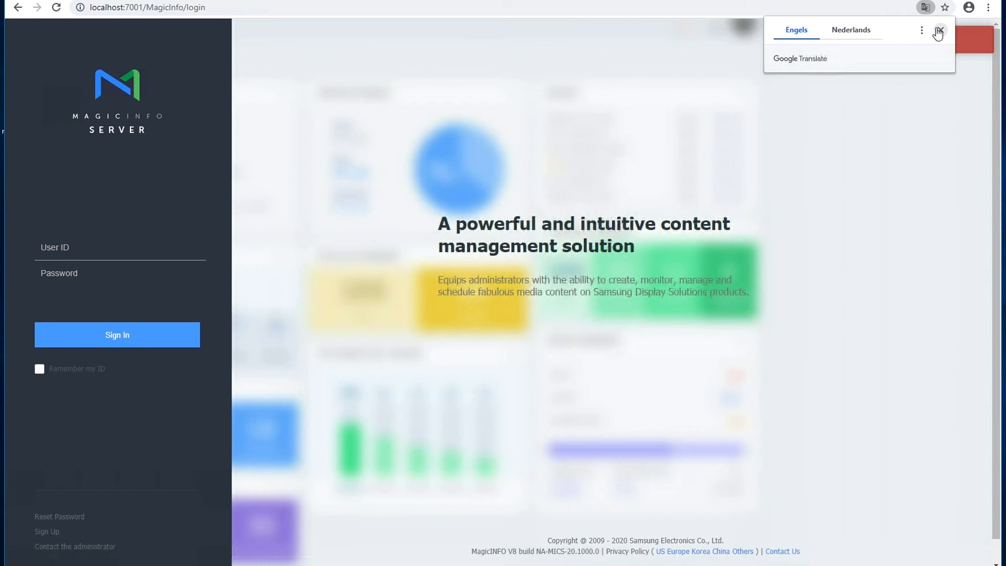
Step: Dismiss the translate popup and sign in to the web console as admin
click(937, 33)
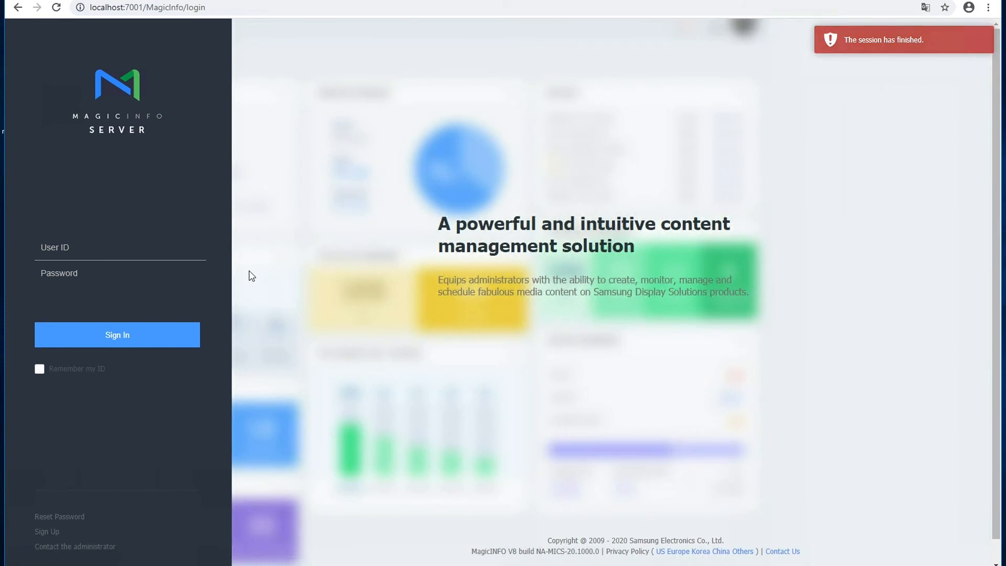
click(120, 247)
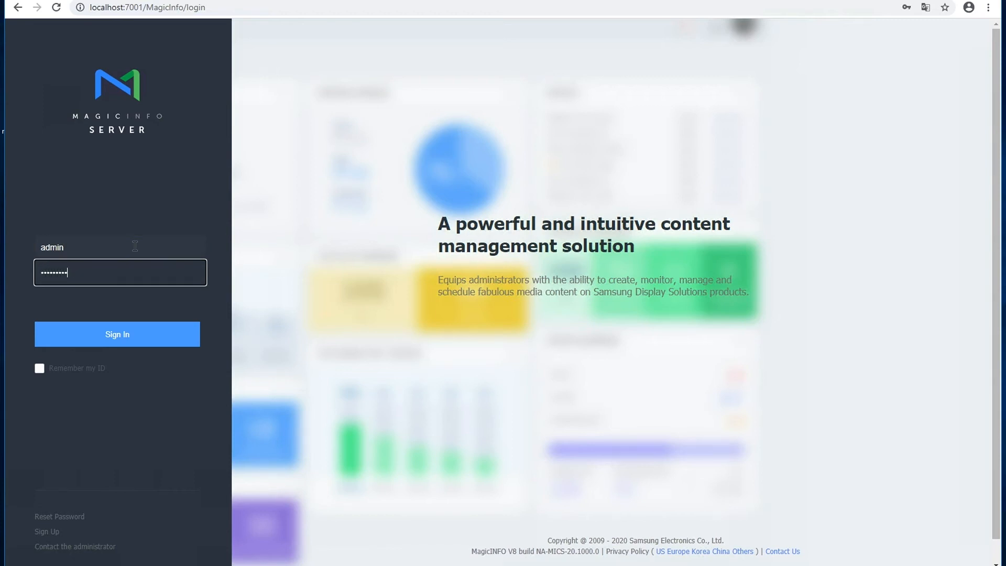
click(117, 333)
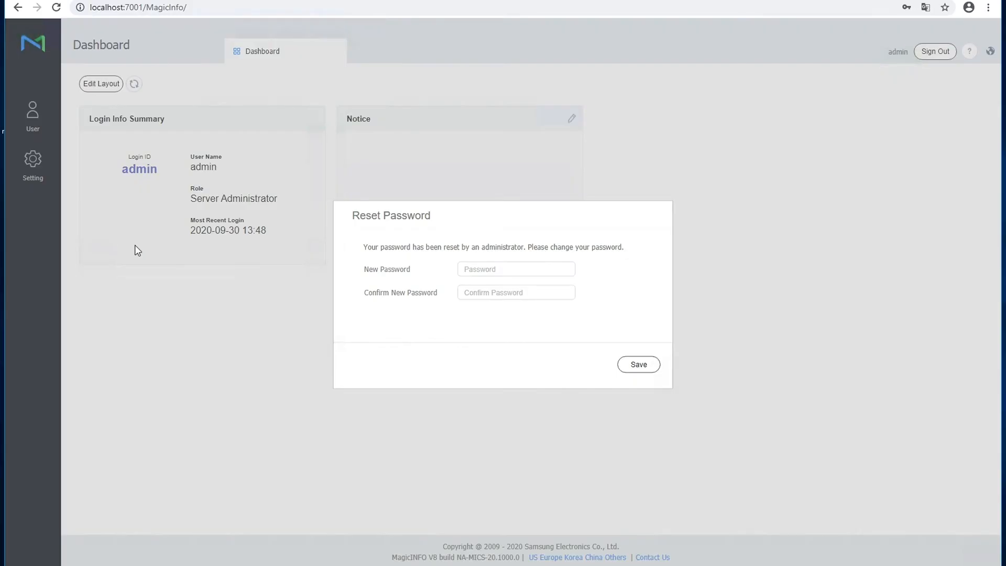
text(password)
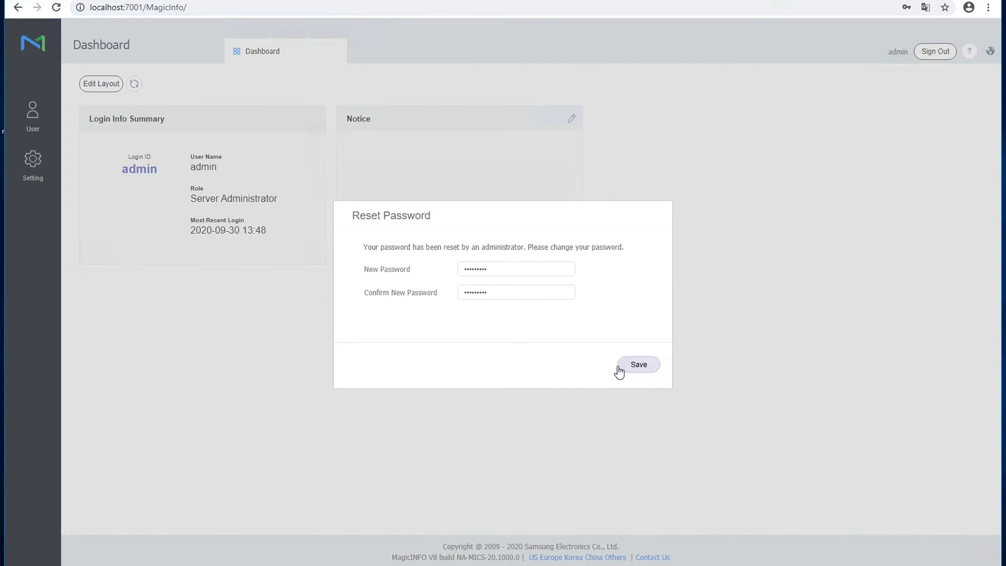
click(638, 365)
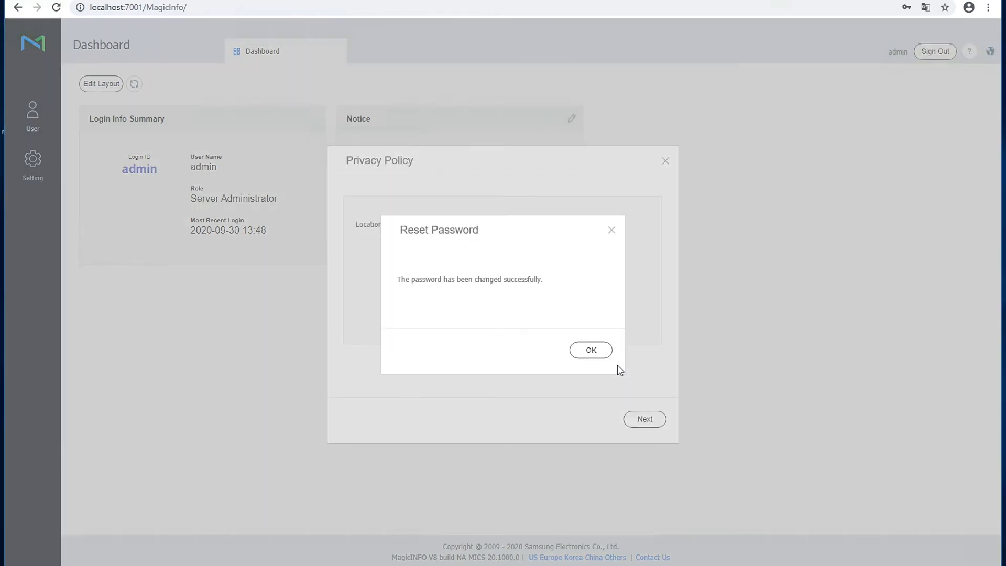
click(589, 350)
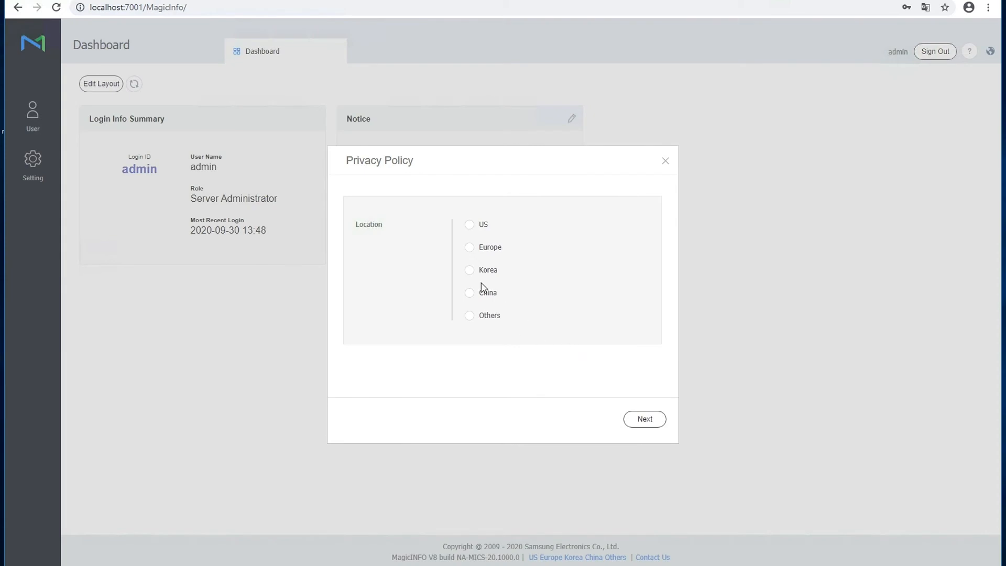
Step: Choose Korea as the privacy policy location and consent to the privacy notice
click(469, 269)
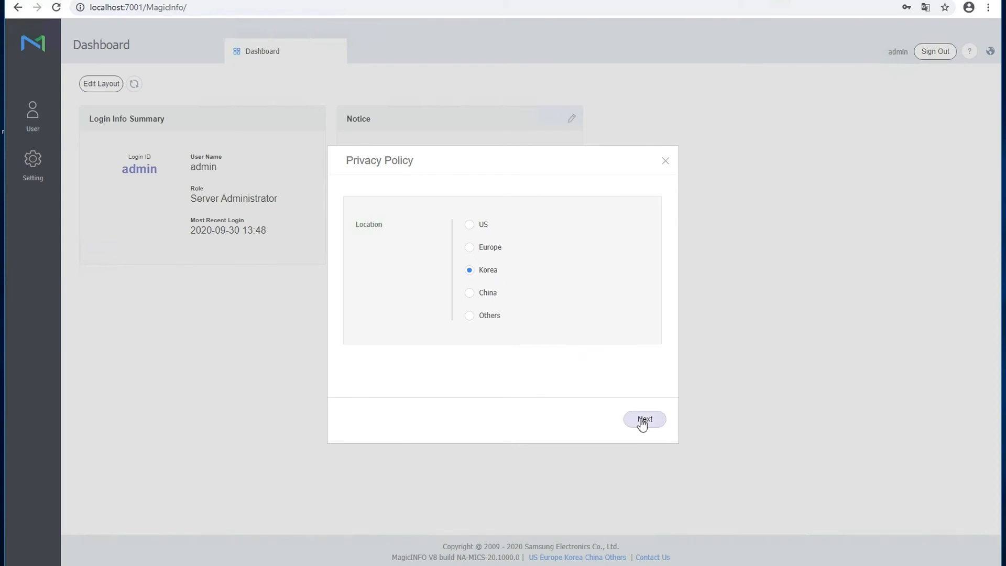
click(644, 419)
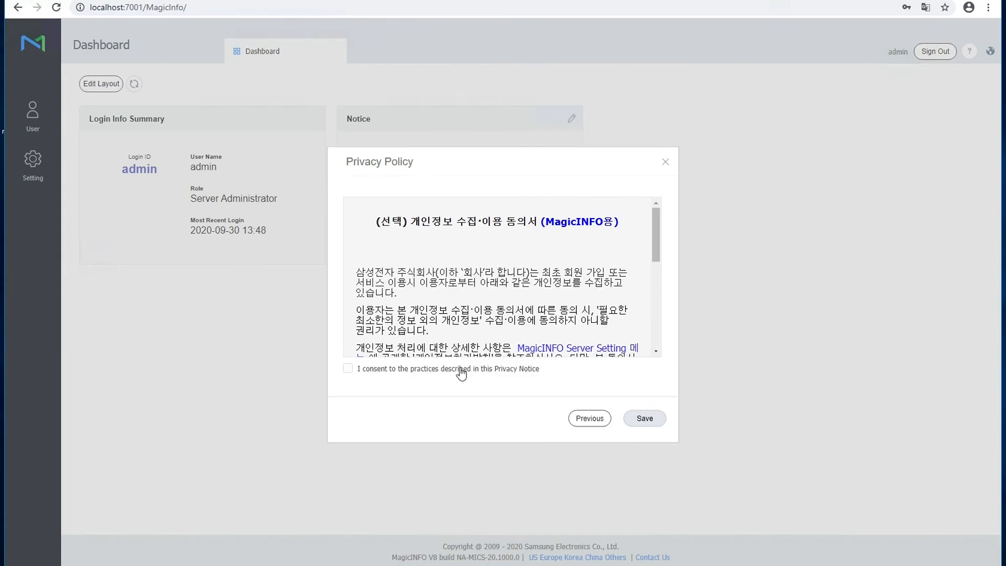
click(348, 367)
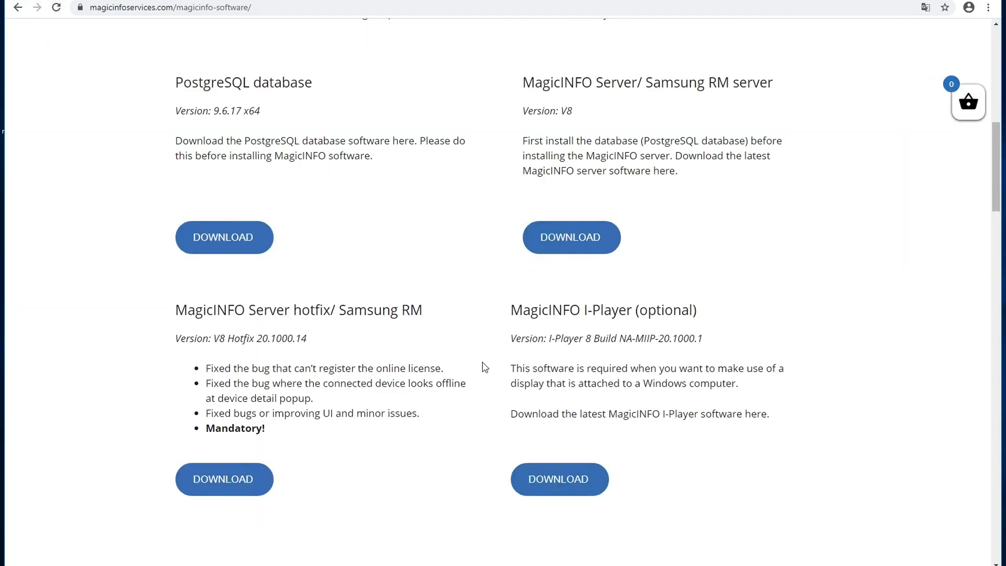
Step: Launch the V8 hotfix setup, agree to apply the patch, and finish the server setup
click(570, 237)
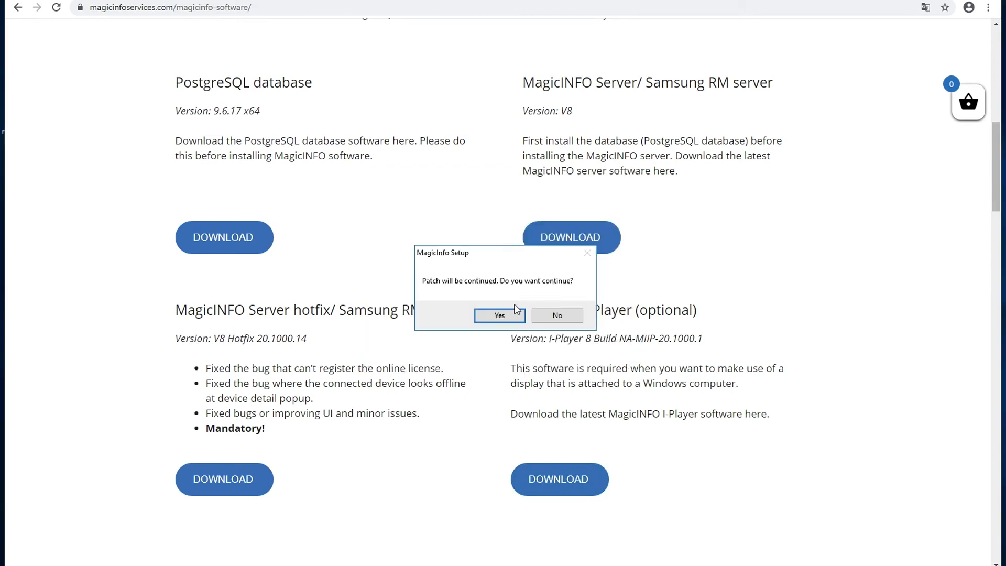
click(499, 315)
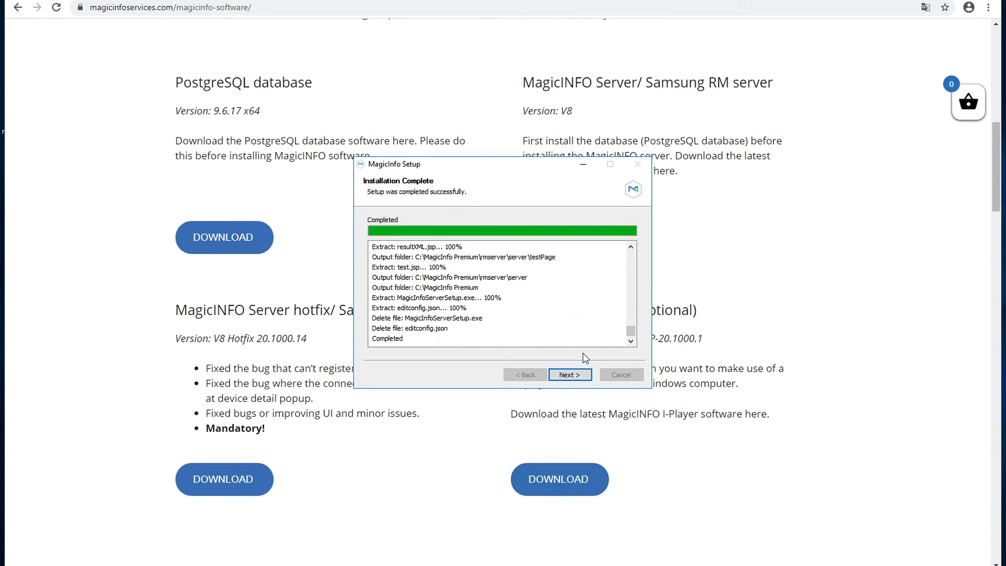
mouse_move(570, 375)
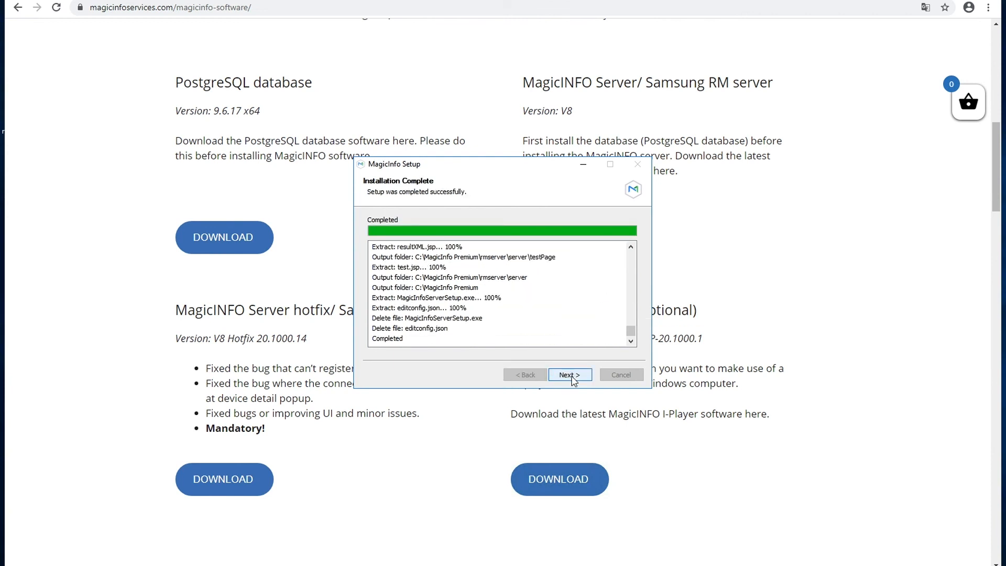
click(567, 374)
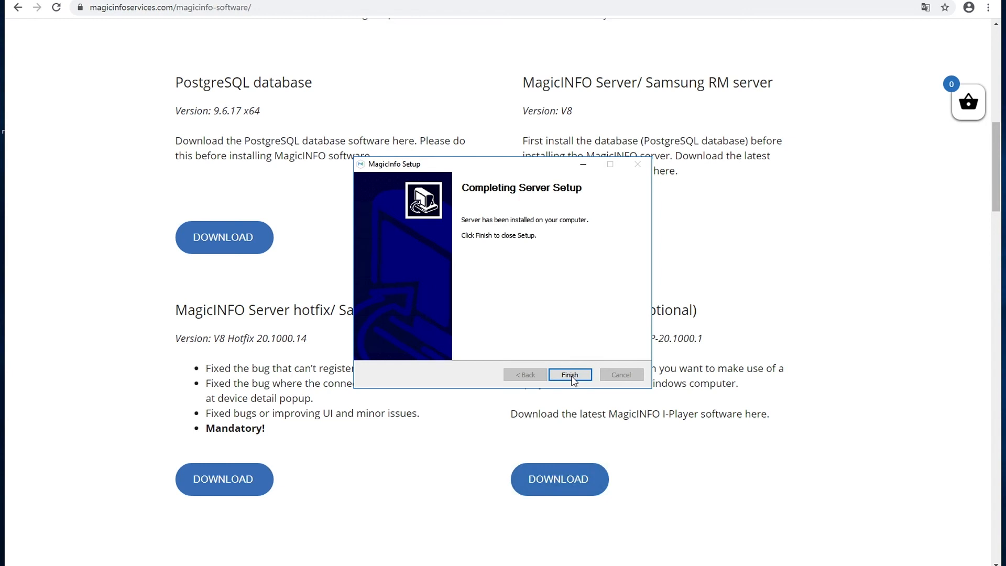
click(568, 375)
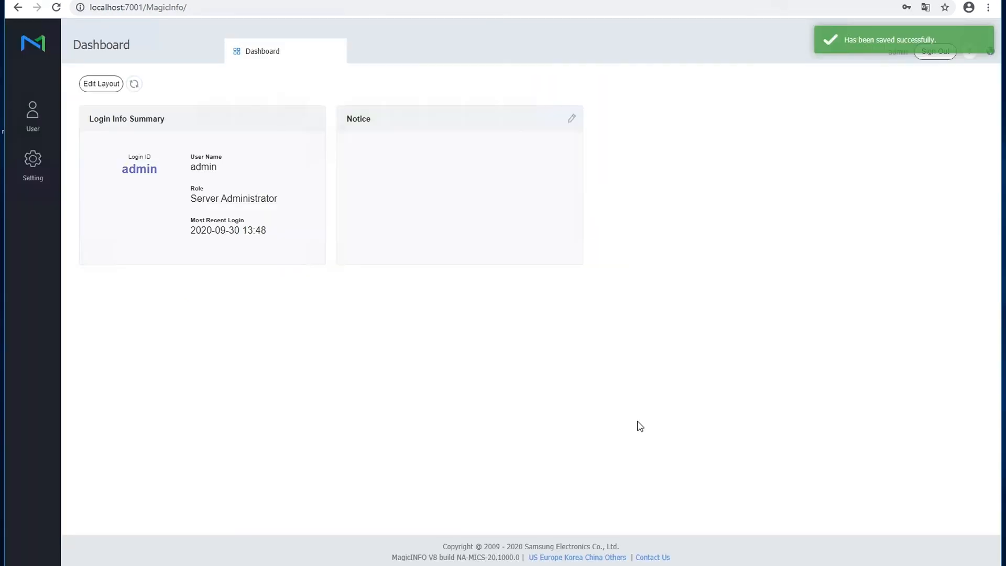
mouse_move(32, 160)
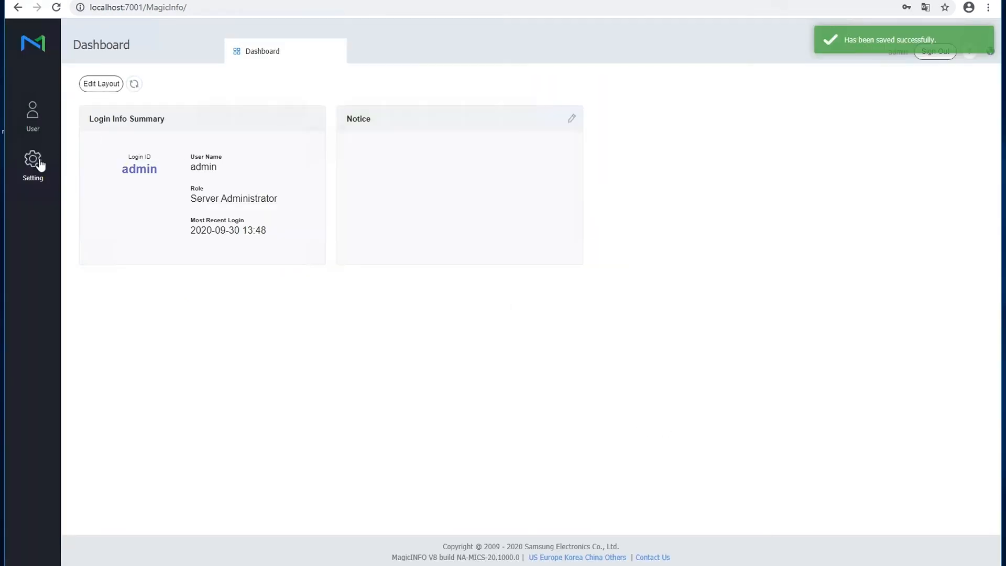
Step: Reach License Info under Setting and start a Free License key request
click(33, 166)
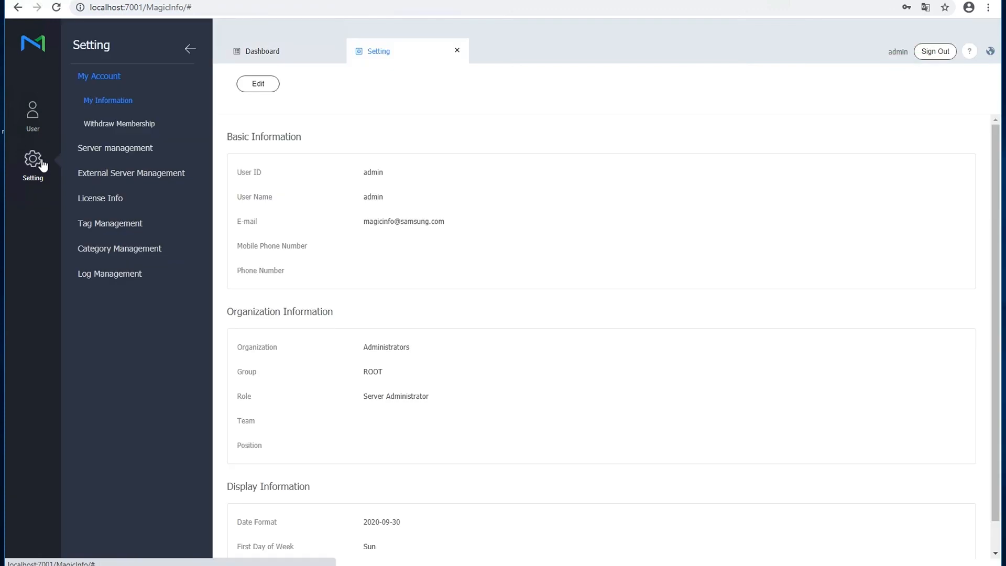
mouse_move(100, 198)
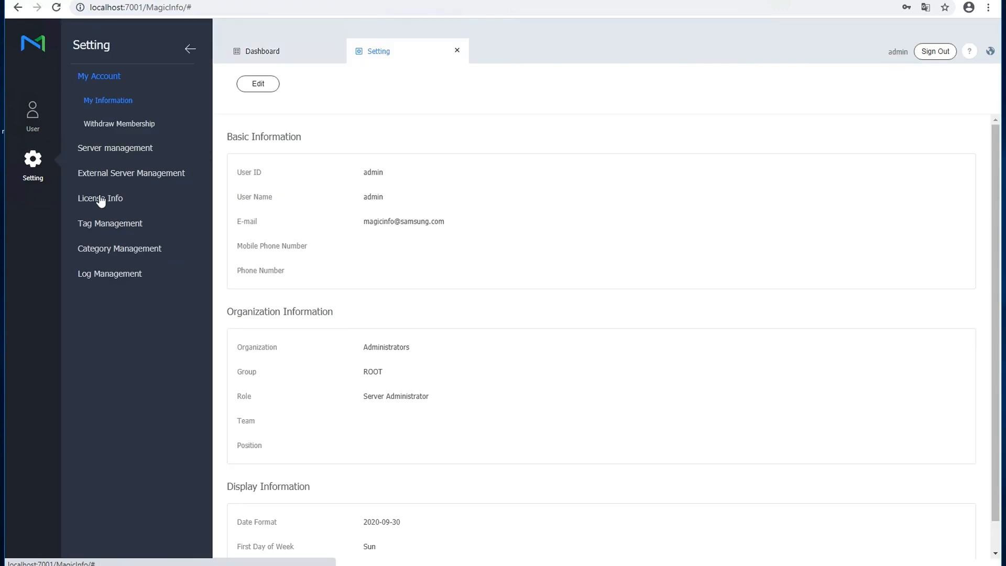
click(100, 197)
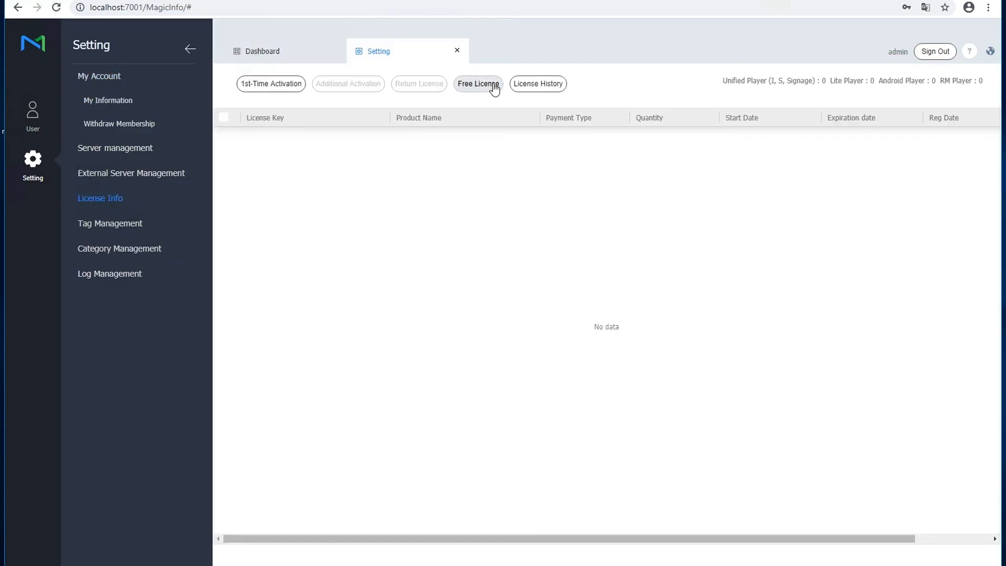
click(477, 84)
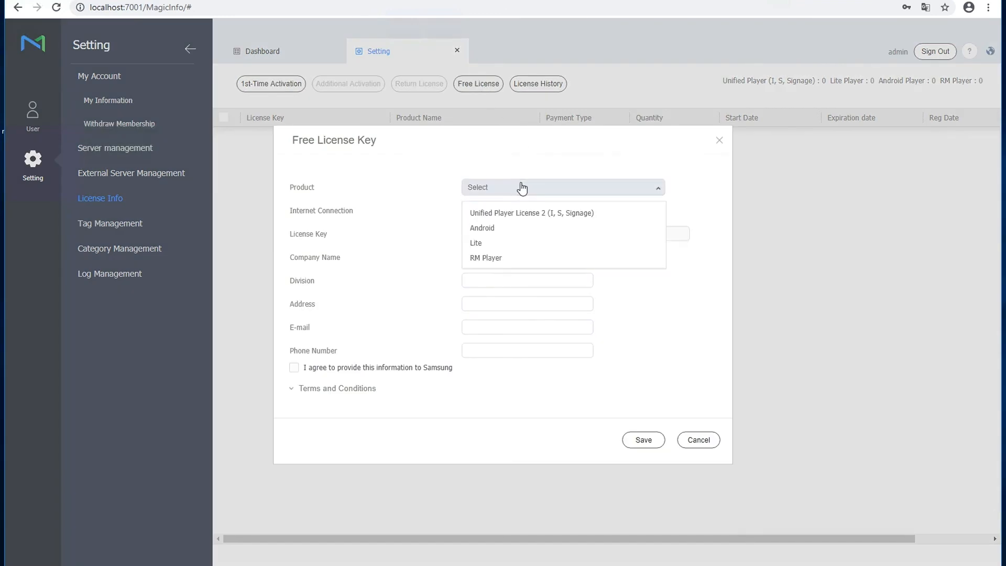
Step: Request a free Lite license with company 'MagicINFO', phone 3456789, sharing consent ticked, and save it
click(475, 241)
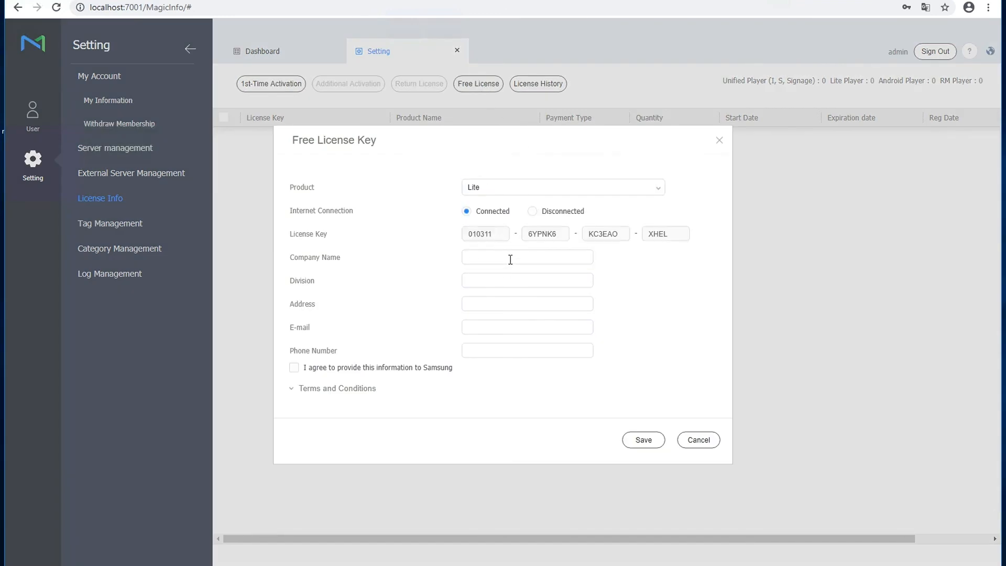
text(MagicINFO)
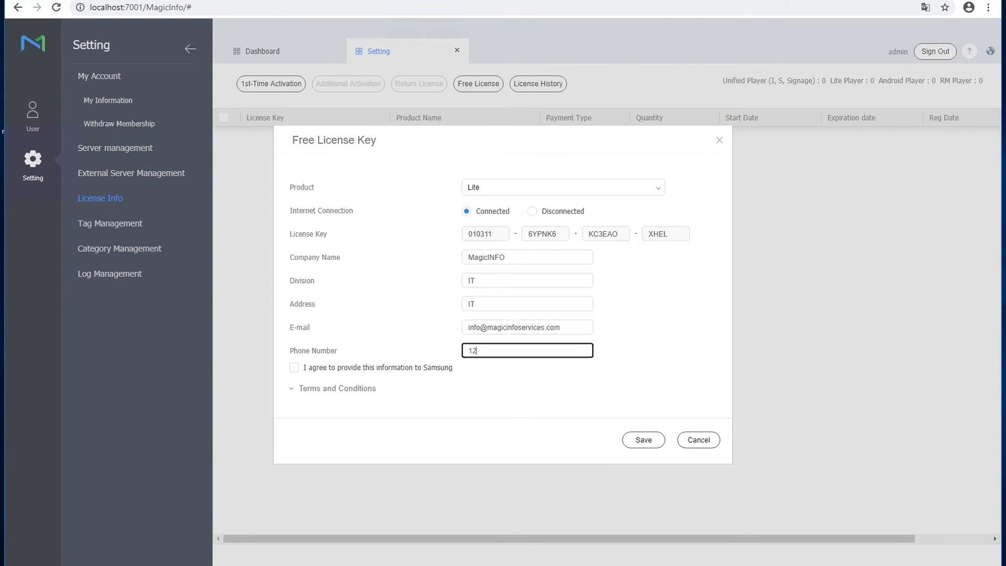
text(3456789)
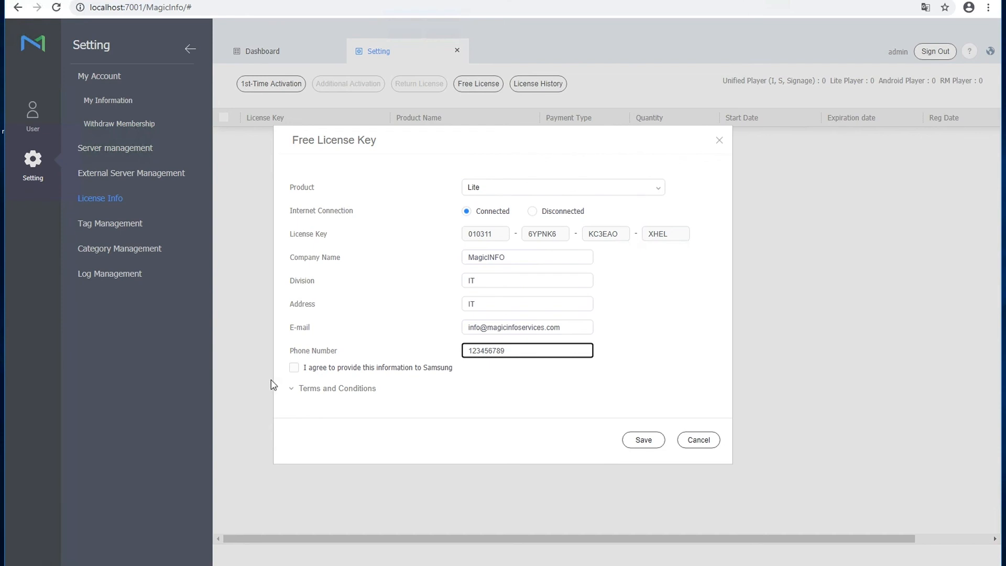
click(293, 366)
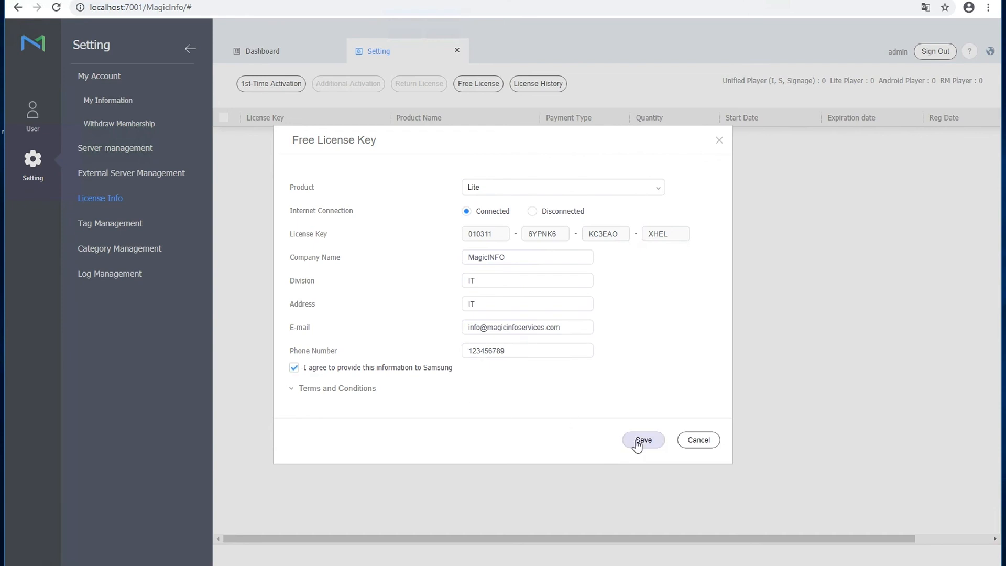
click(642, 439)
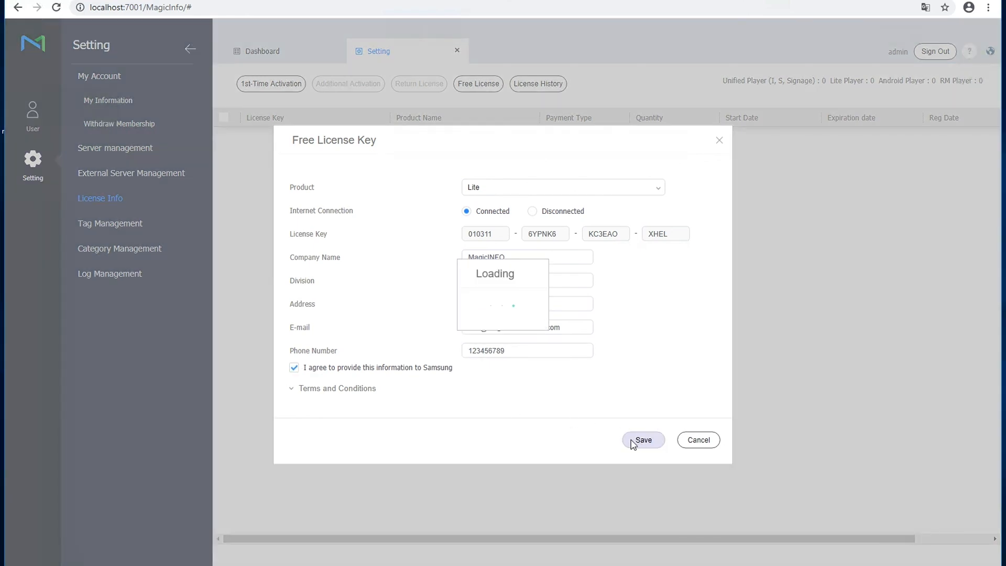
click(642, 439)
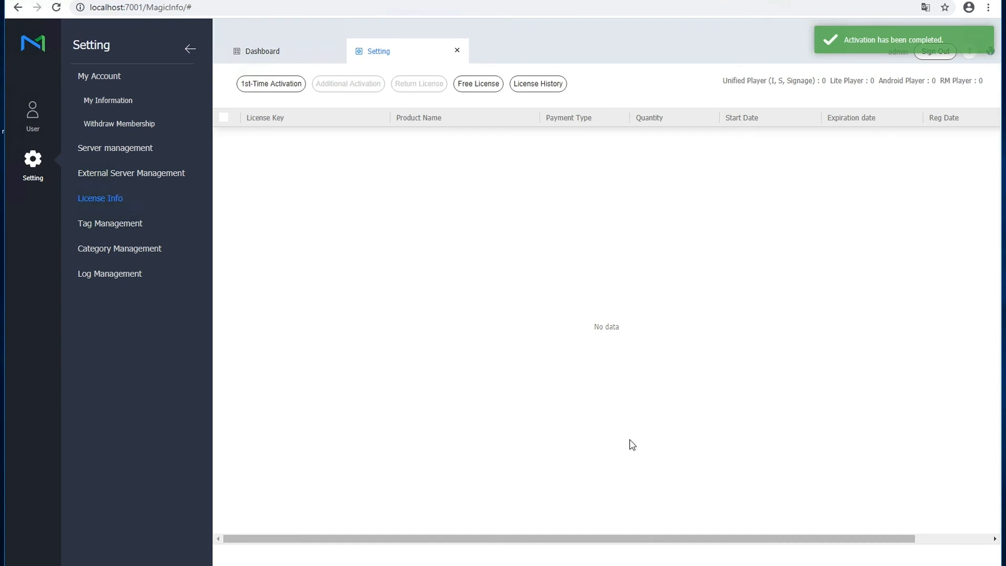
mouse_move(683, 319)
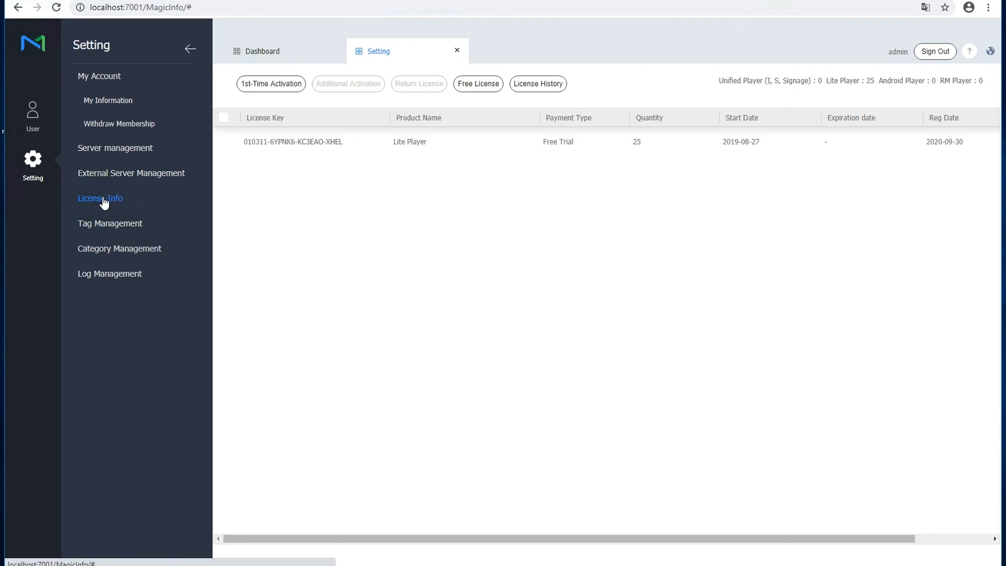
mouse_move(341, 152)
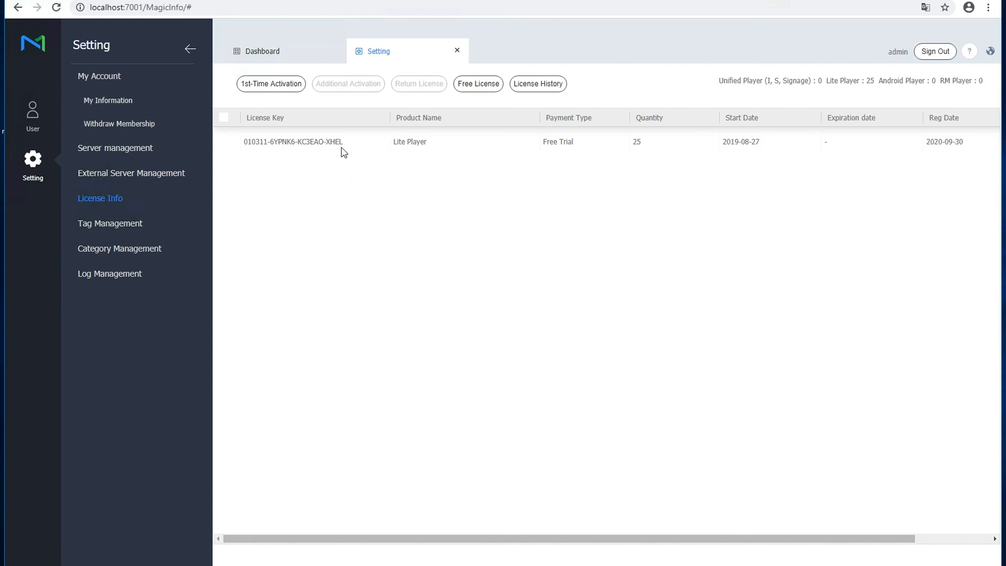
mouse_move(299, 6)
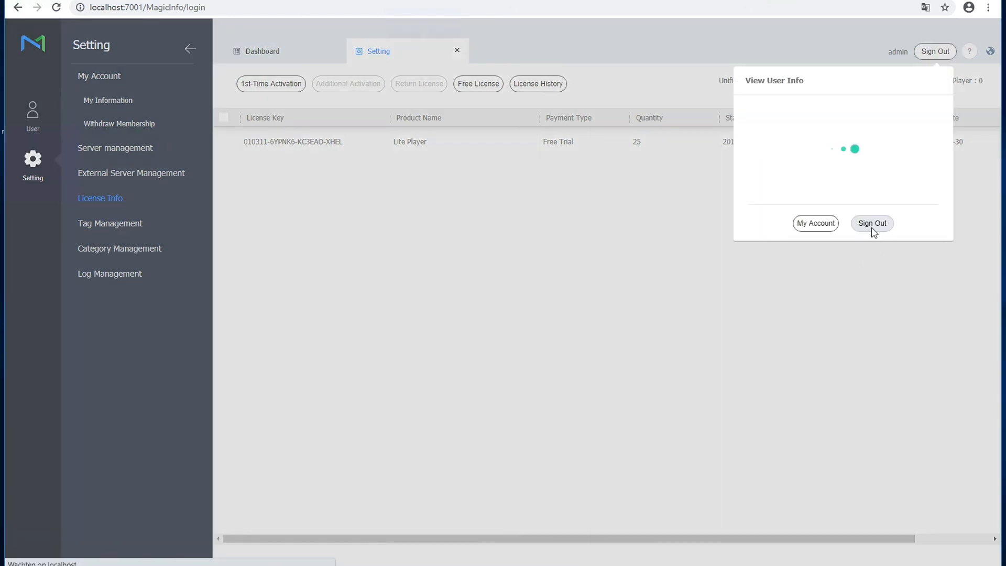
Step: Sign in as admin to reach the Server Administrator dashboard
click(870, 222)
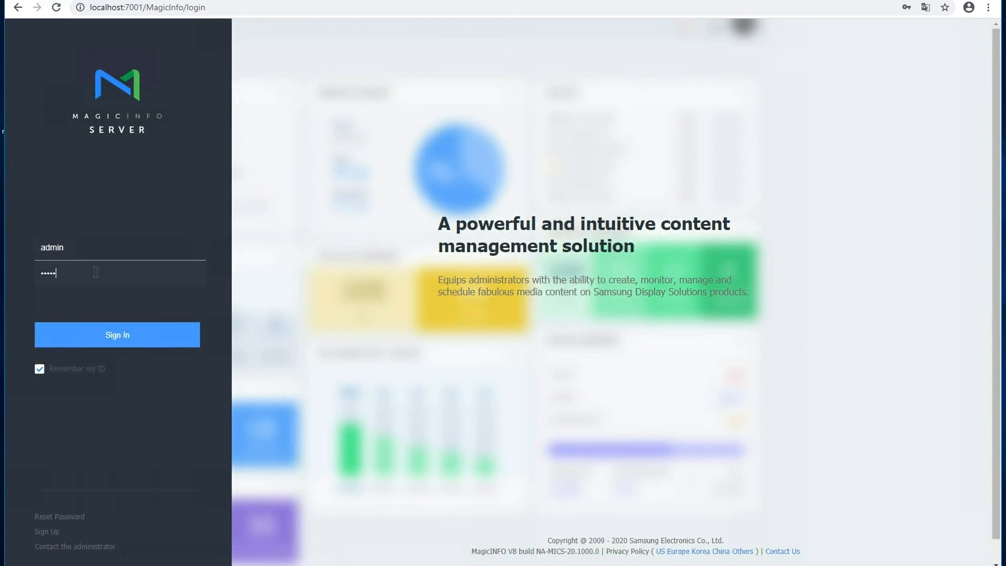
click(116, 334)
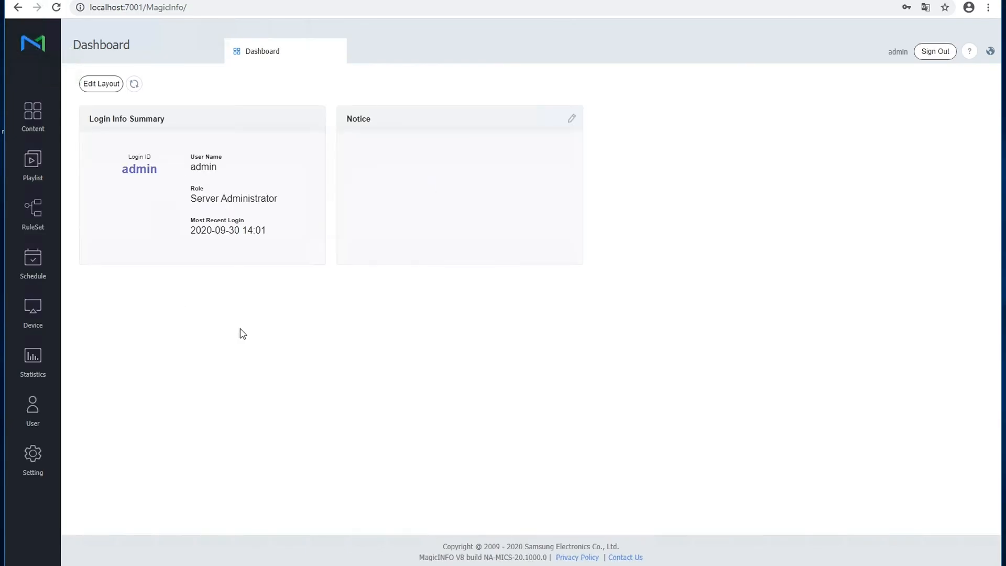
mouse_move(431, 563)
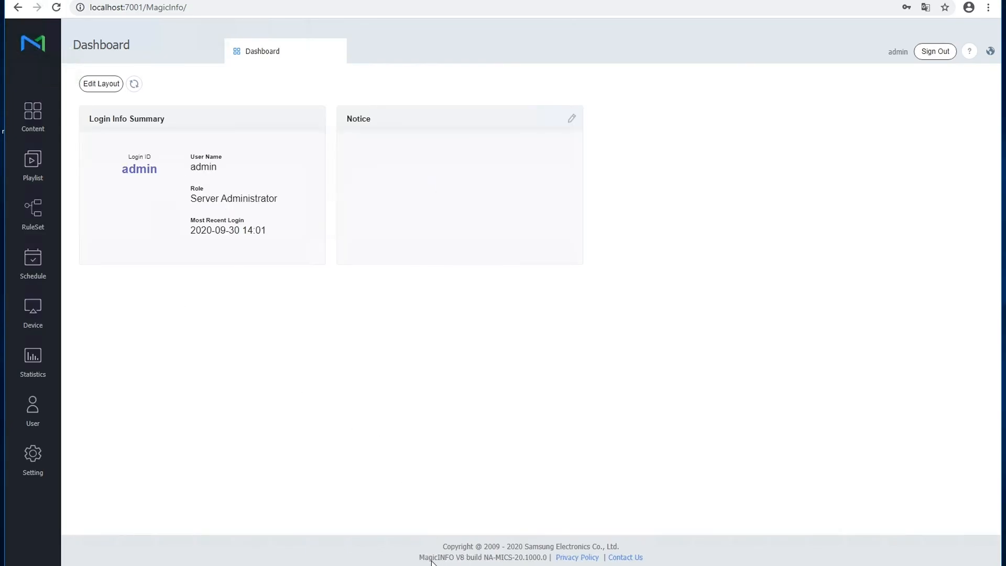
mouse_move(32, 456)
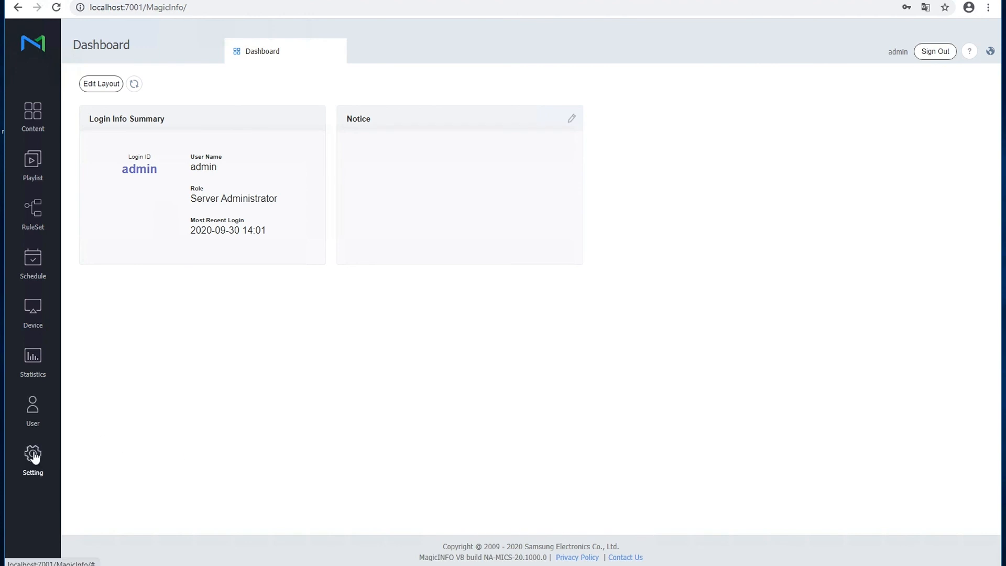
Step: Show the License Info list with the 25-unit Lite Player free license
click(33, 459)
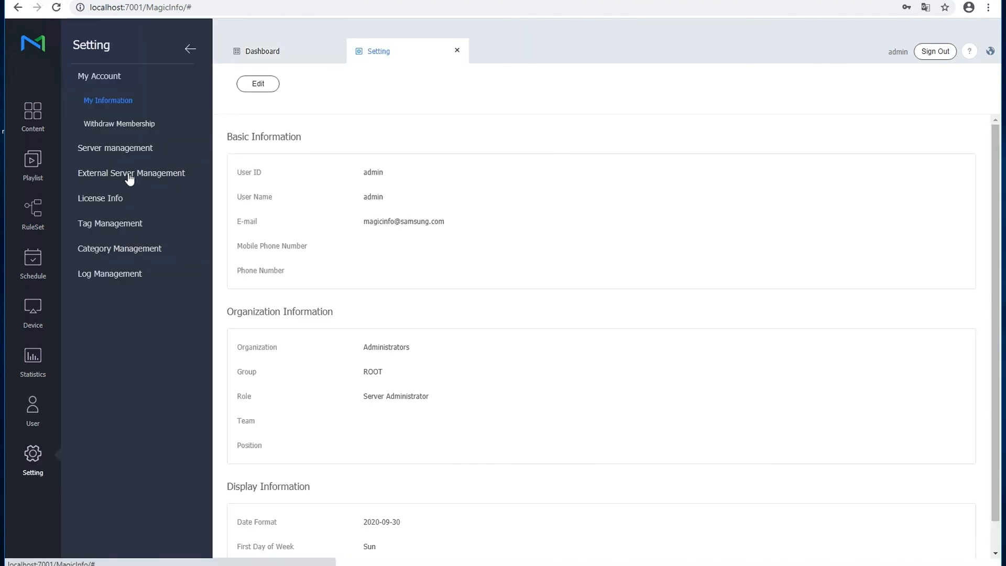
click(101, 198)
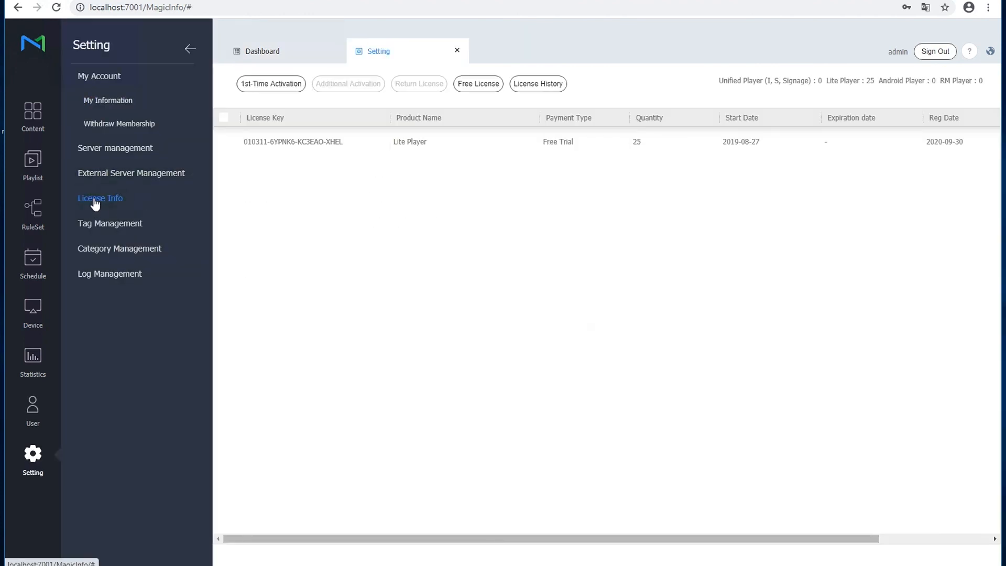
mouse_move(378, 296)
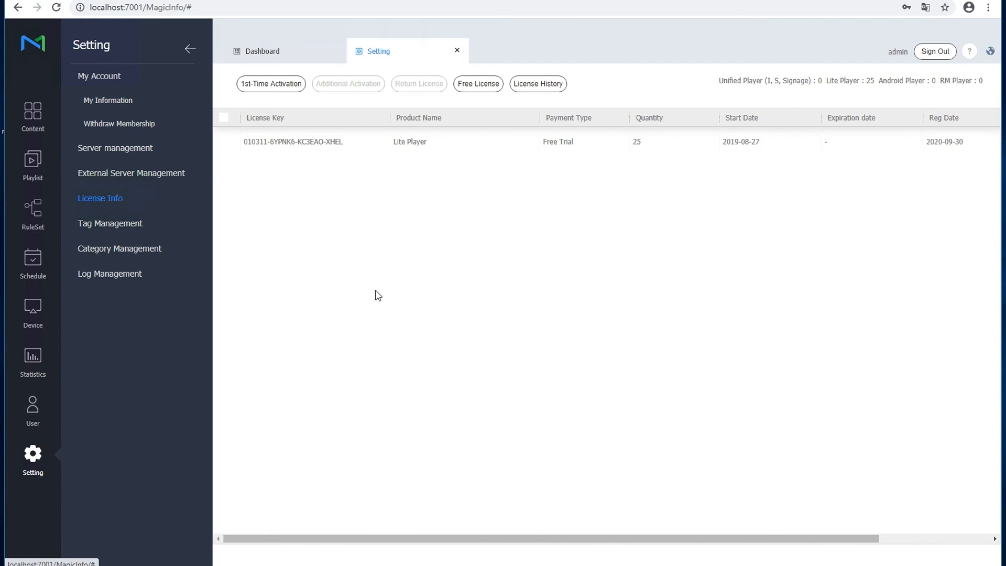
mouse_move(32, 115)
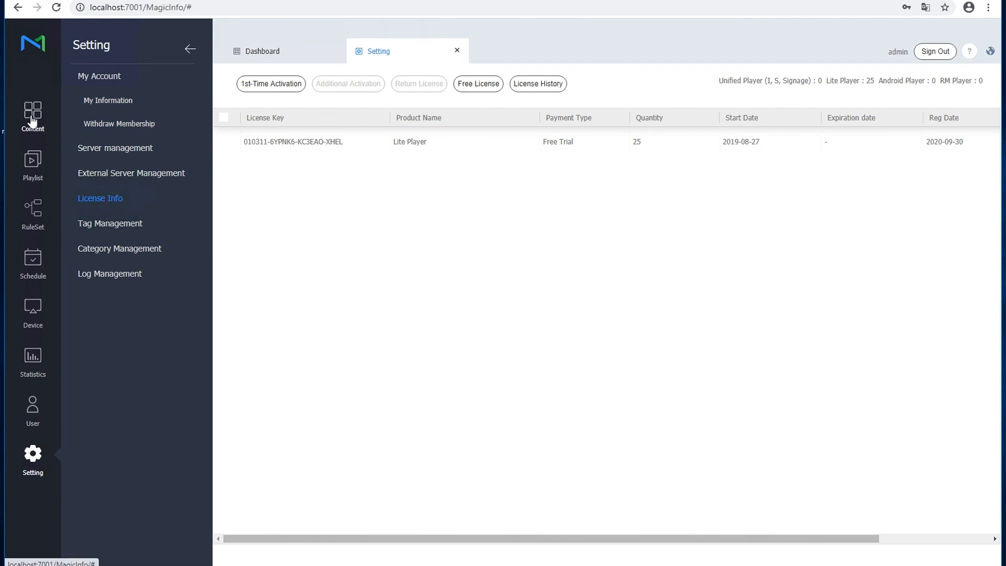